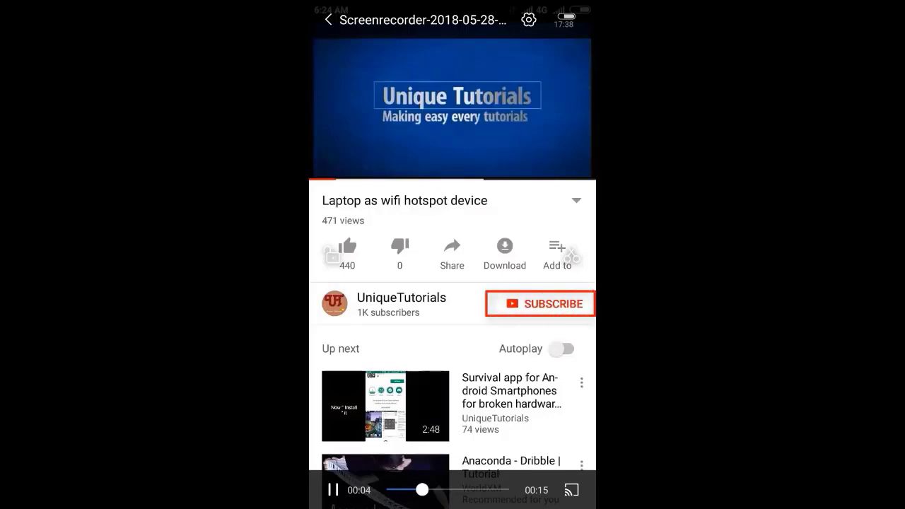
- Subscribe to the UniqueTutorials channel and switch on its notification bell
left_click(539, 303)
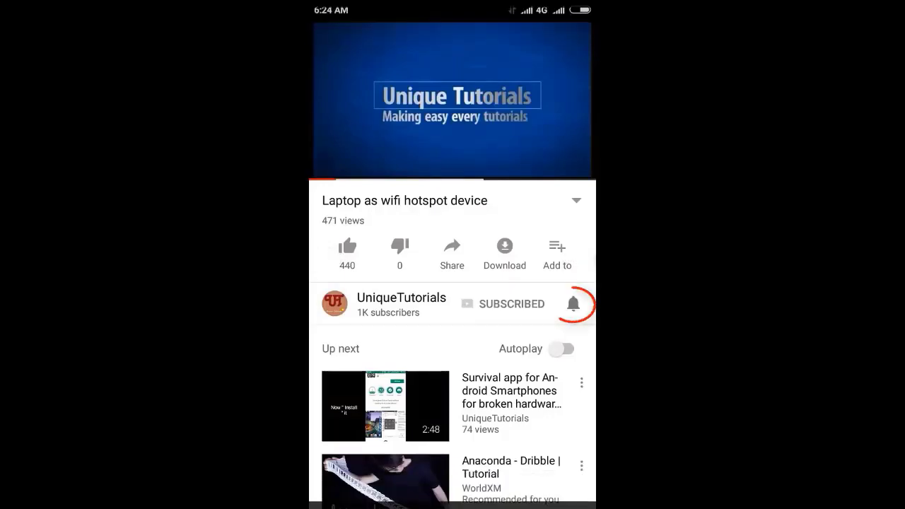
left_click(573, 304)
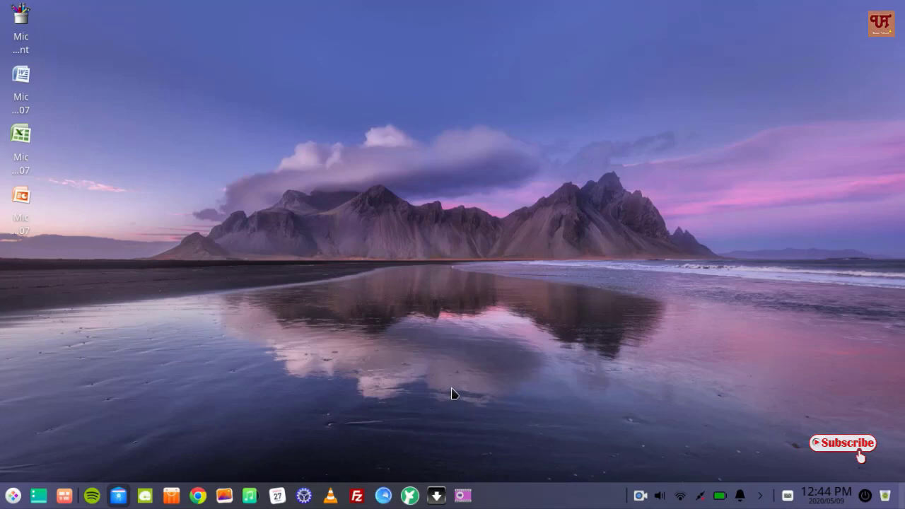
mouse_move(459, 302)
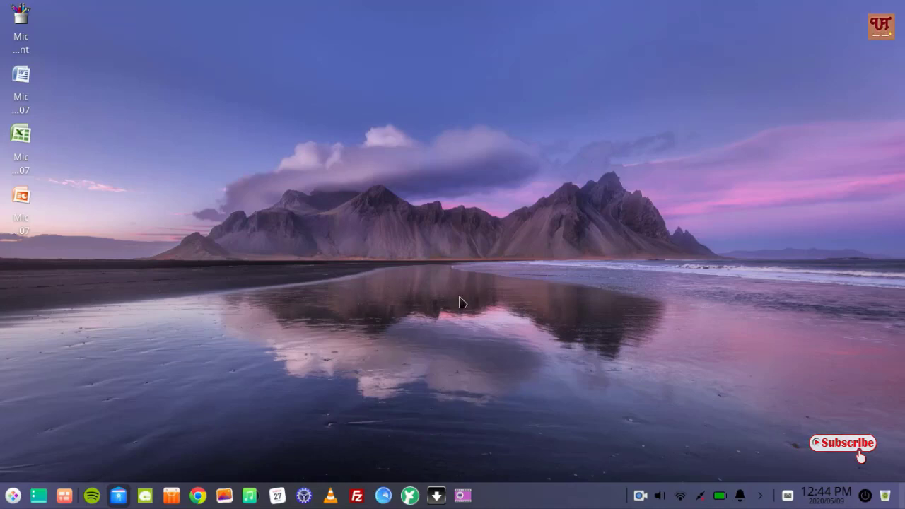
mouse_move(470, 294)
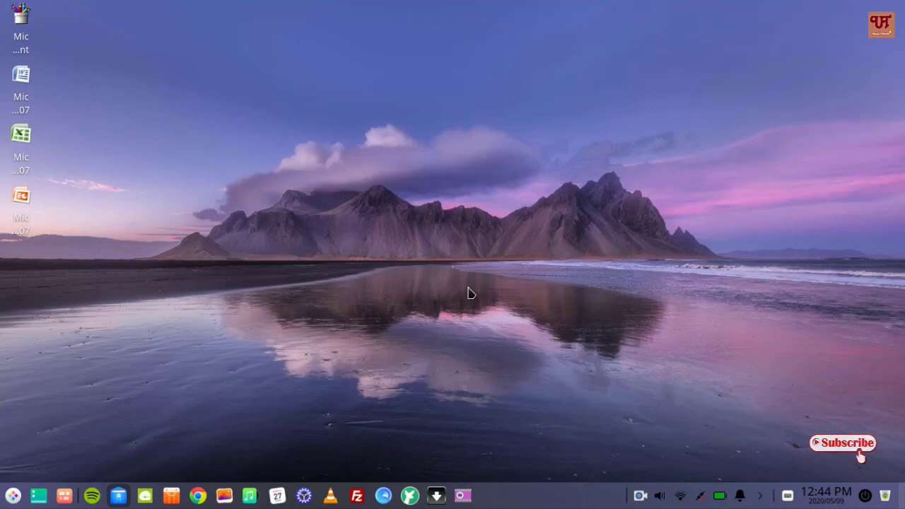
mouse_move(454, 324)
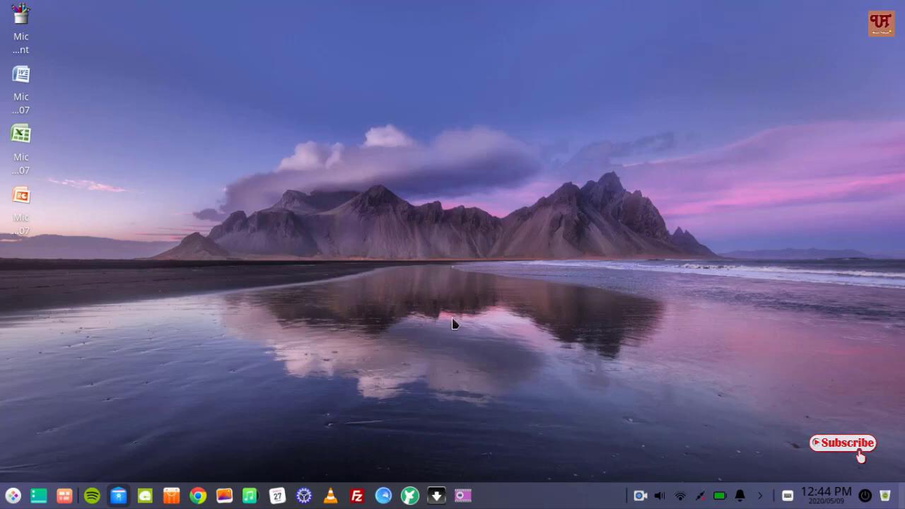
mouse_move(454, 319)
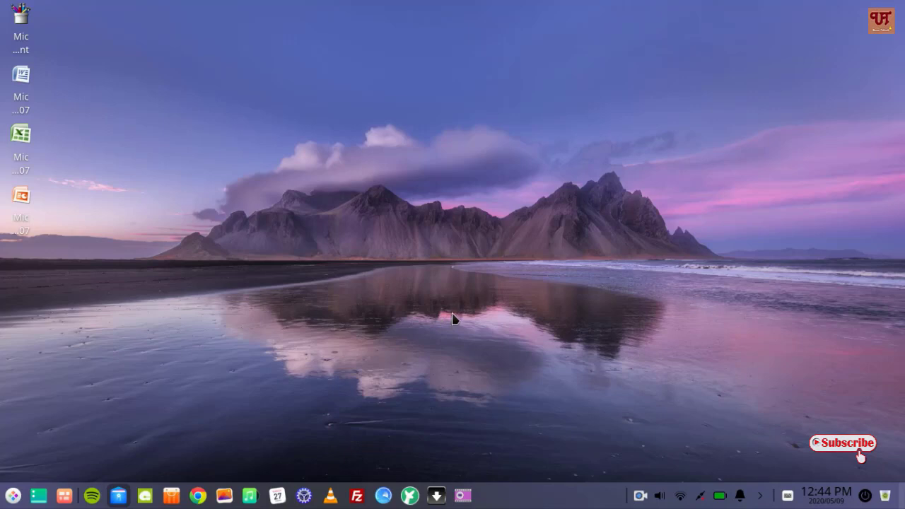
mouse_move(353, 273)
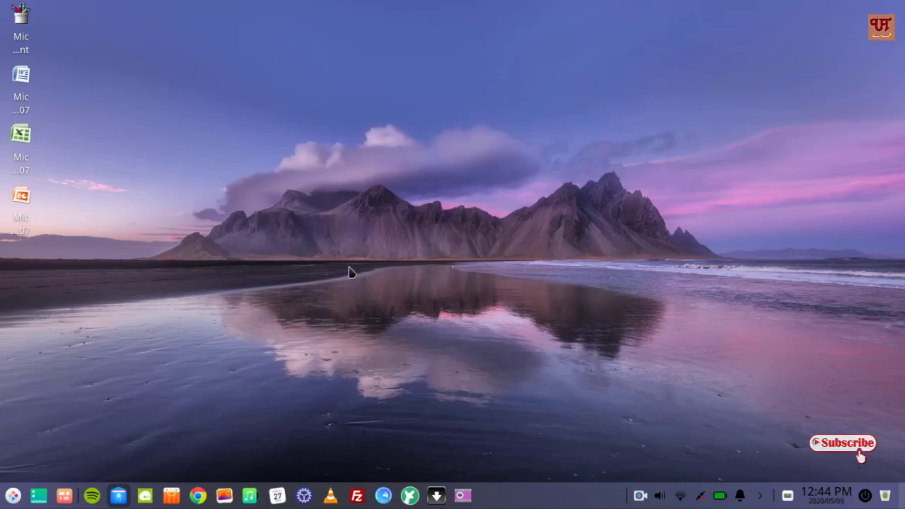
mouse_move(138, 488)
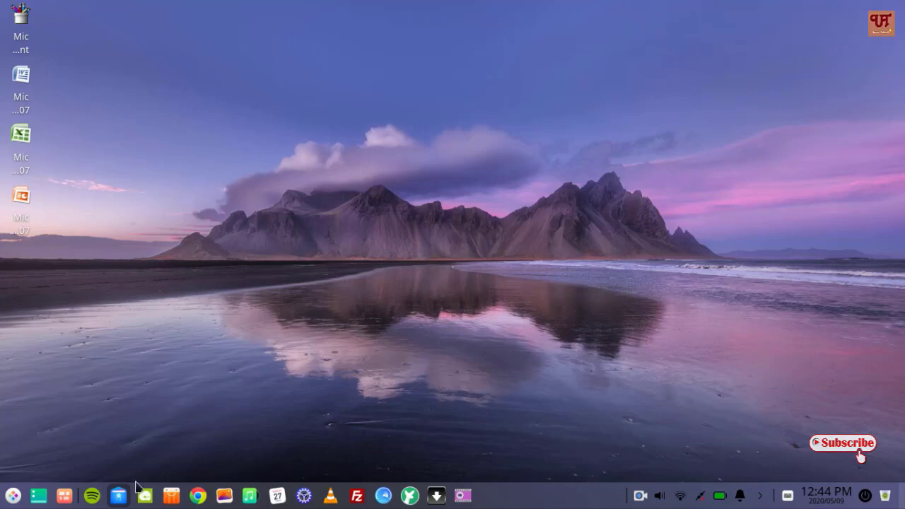
left_click(117, 495)
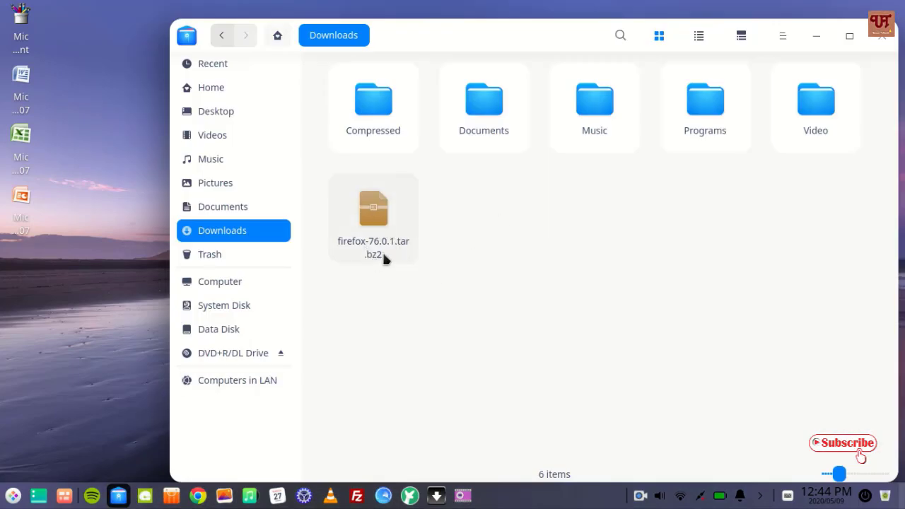
mouse_move(380, 252)
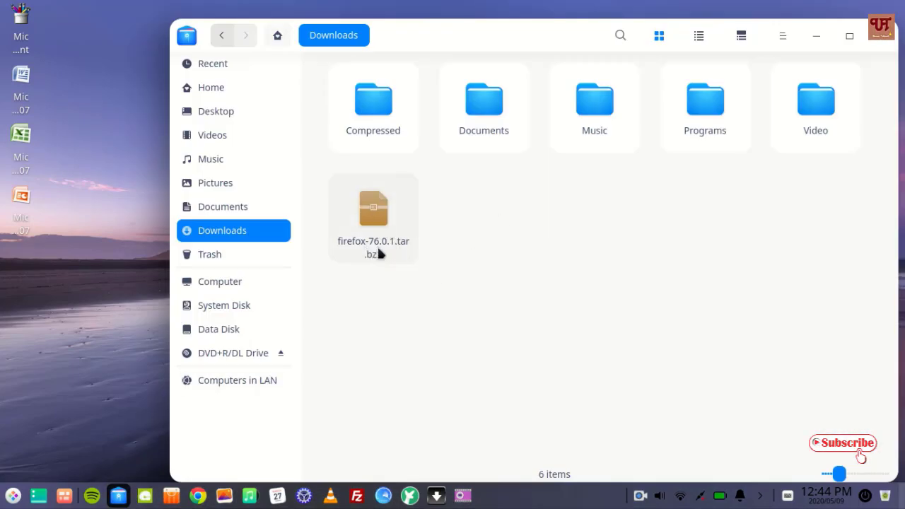
mouse_move(637, 49)
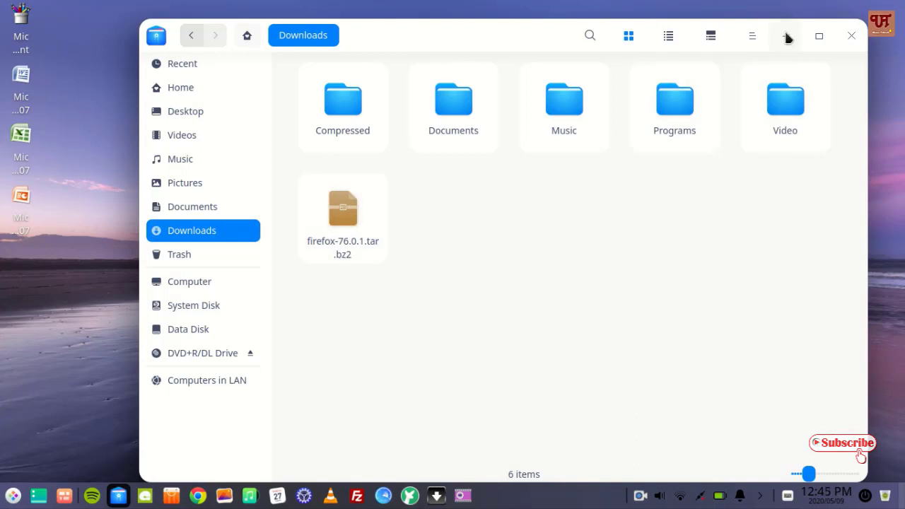
left_click(852, 35)
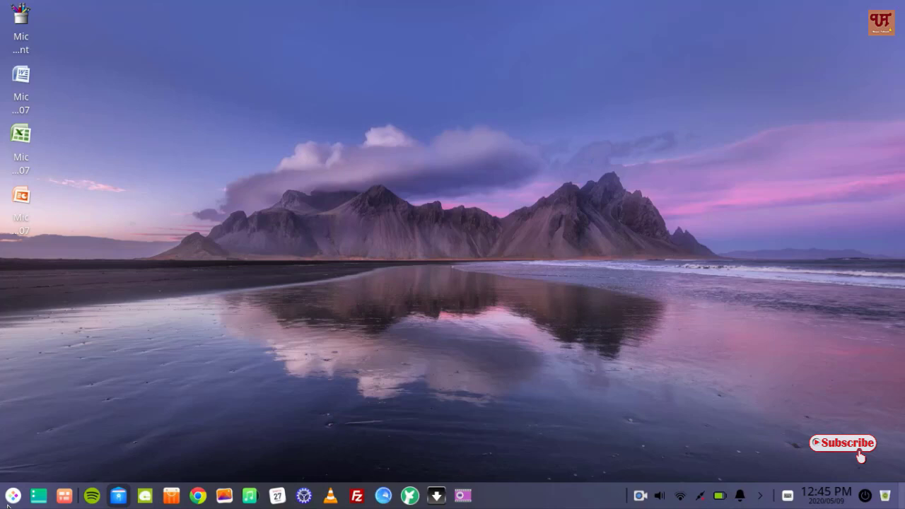
mouse_move(363, 367)
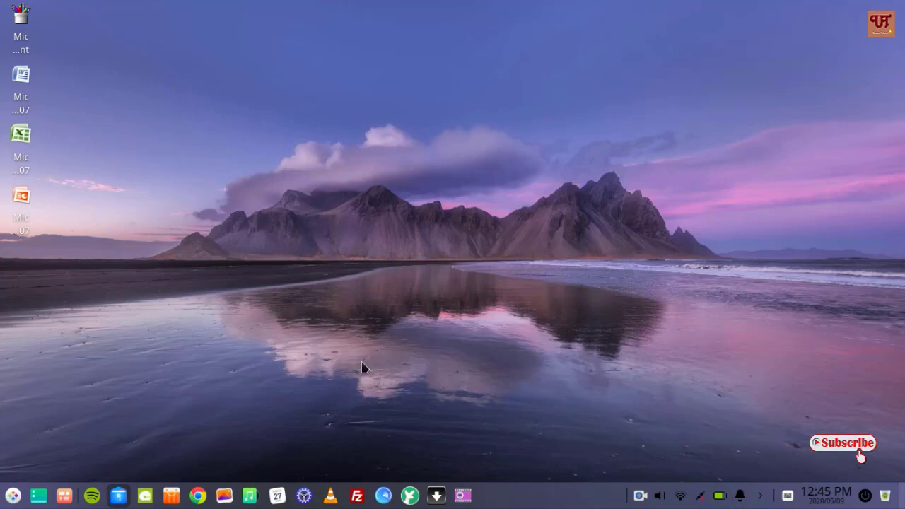
- Launch Terminal from the Launcher, centre its window, and glance at the Downloads file manager
left_click(13, 495)
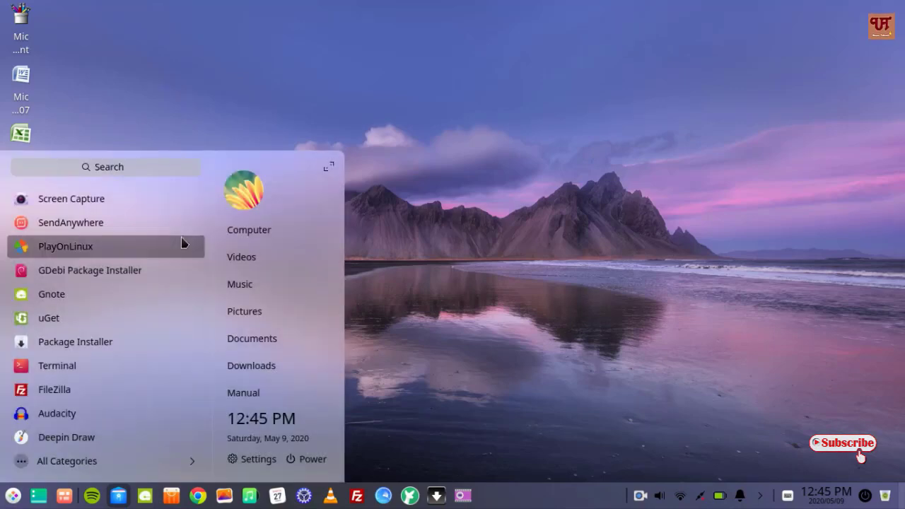
left_click(513, 212)
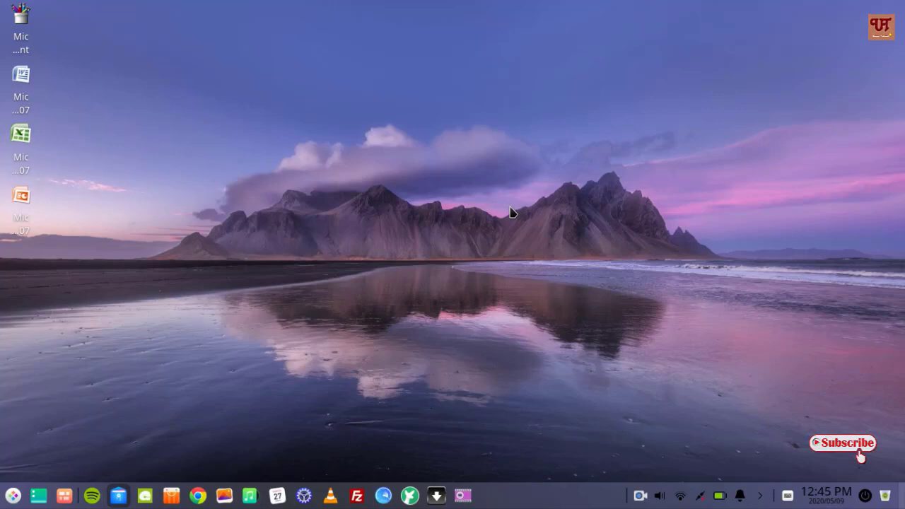
left_click(485, 495)
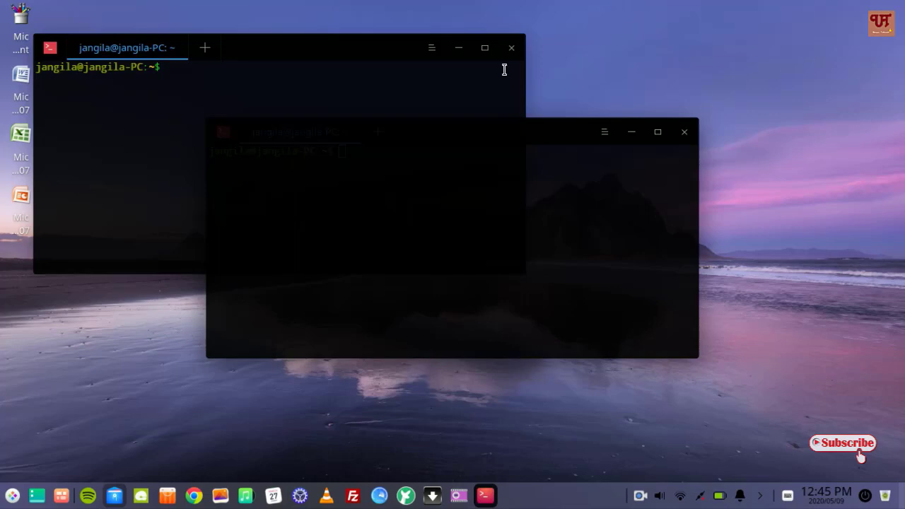
left_click(685, 132)
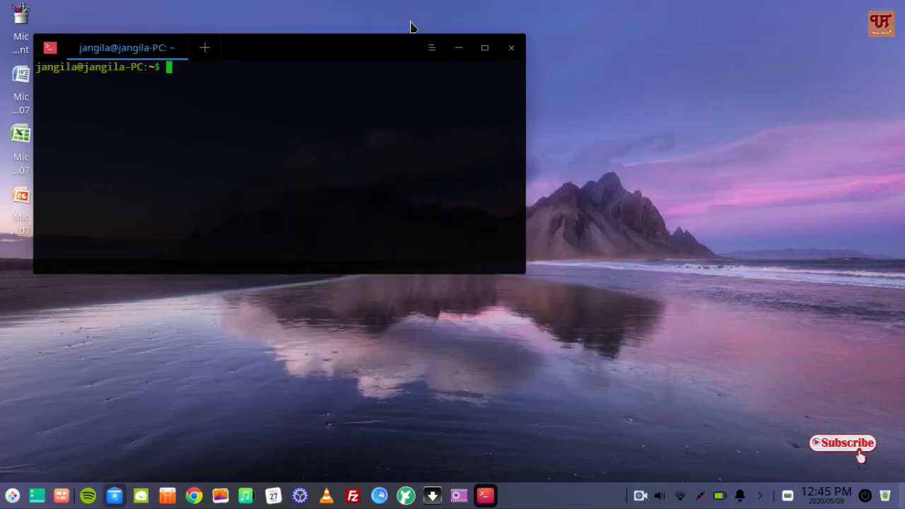
left_click_drag(282, 48, 453, 92)
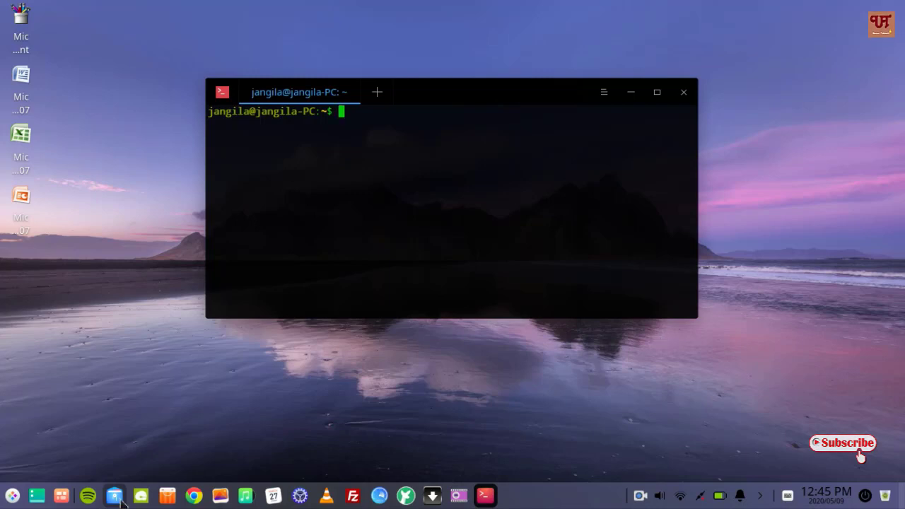
left_click(114, 495)
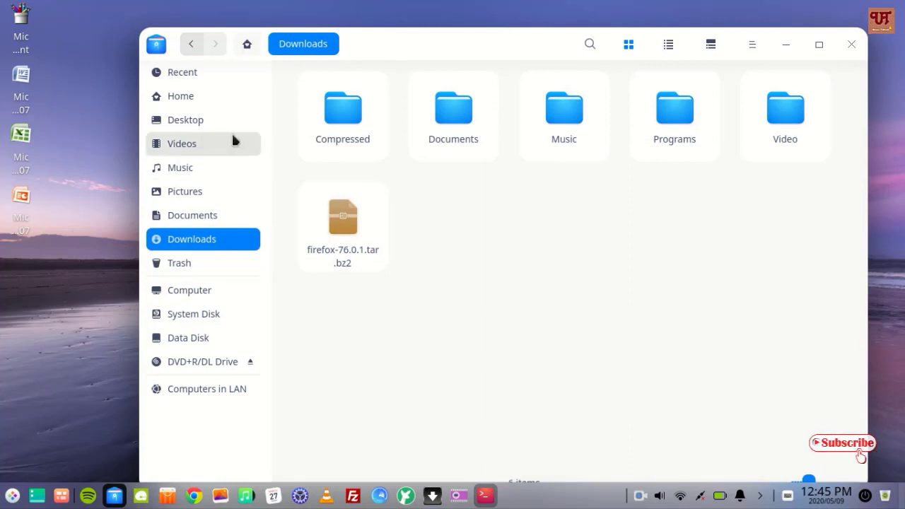
mouse_move(421, 252)
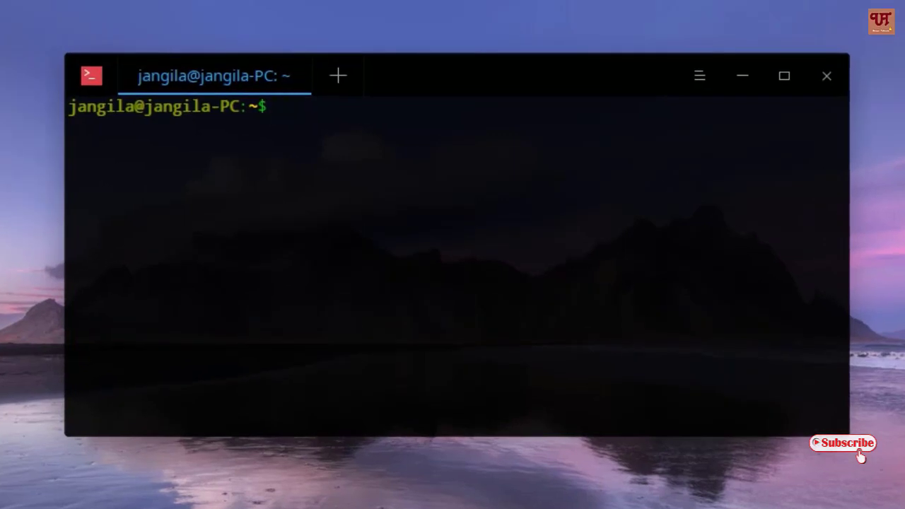
- Change into Downloads with 'cd Downloads' and list it, showing firefox-76.0.1.tar.bz2
type("cd")
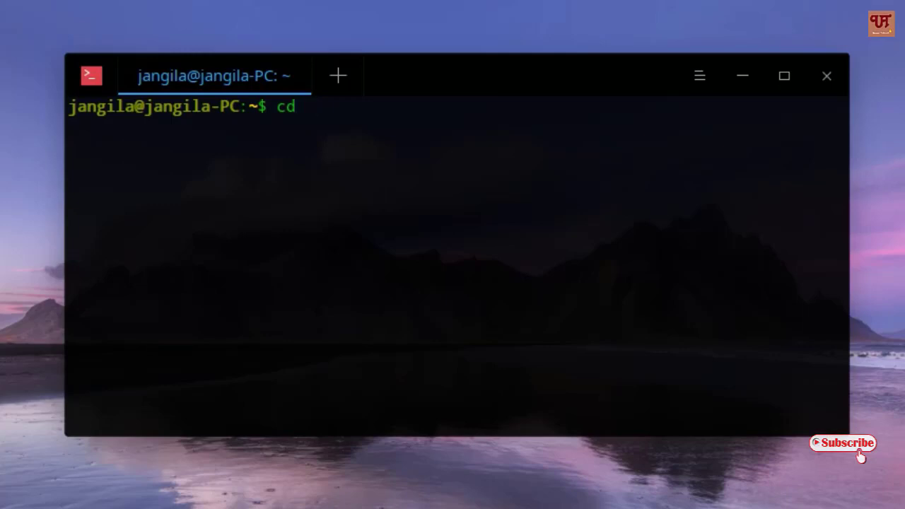
type("Download")
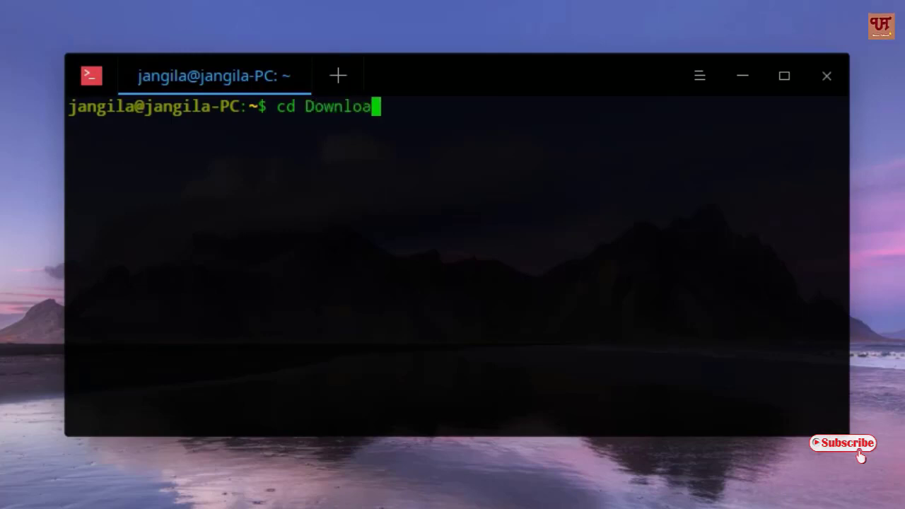
type("ds")
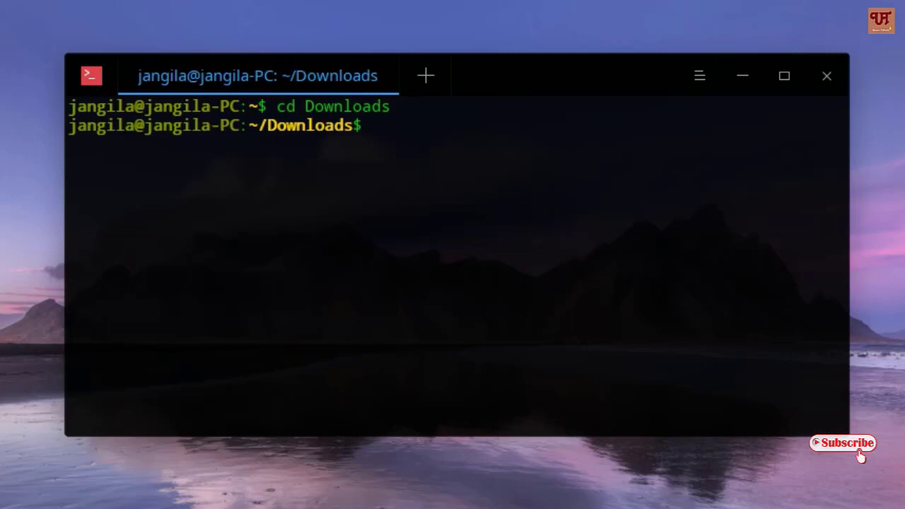
type("ls")
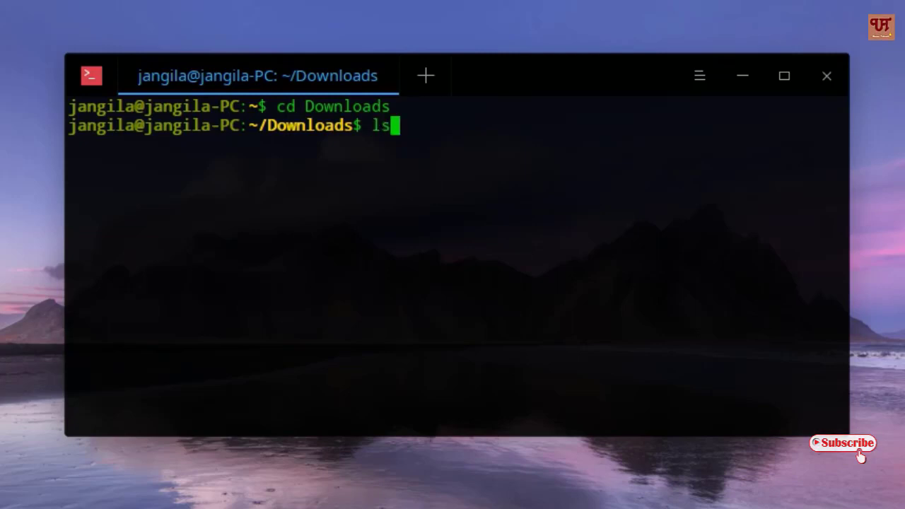
key("Return")
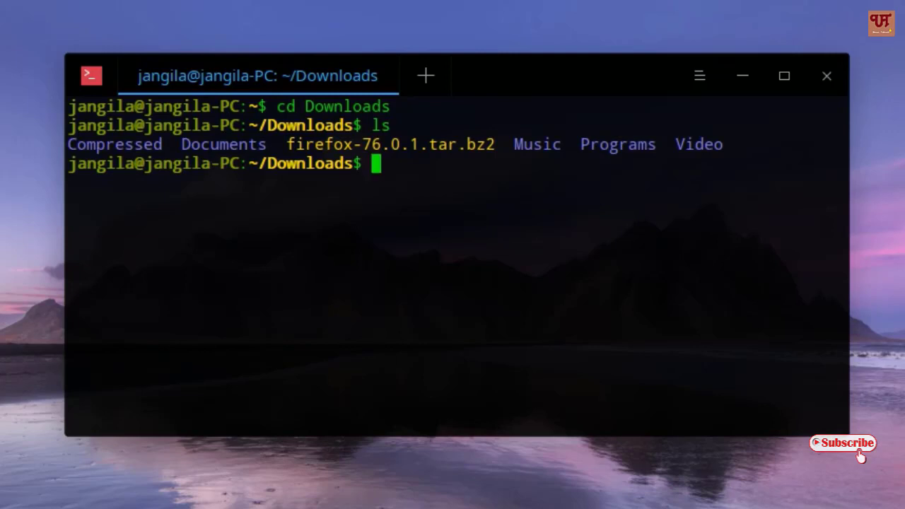
mouse_move(352, 140)
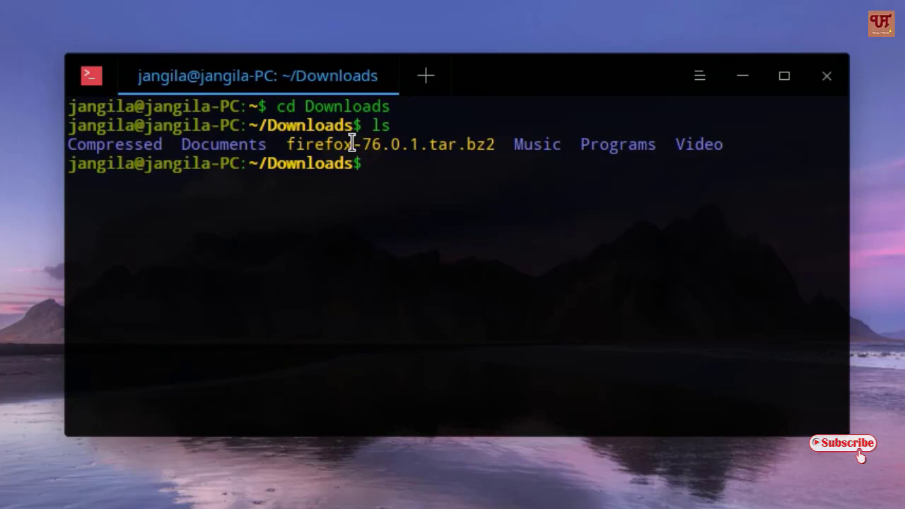
mouse_move(300, 152)
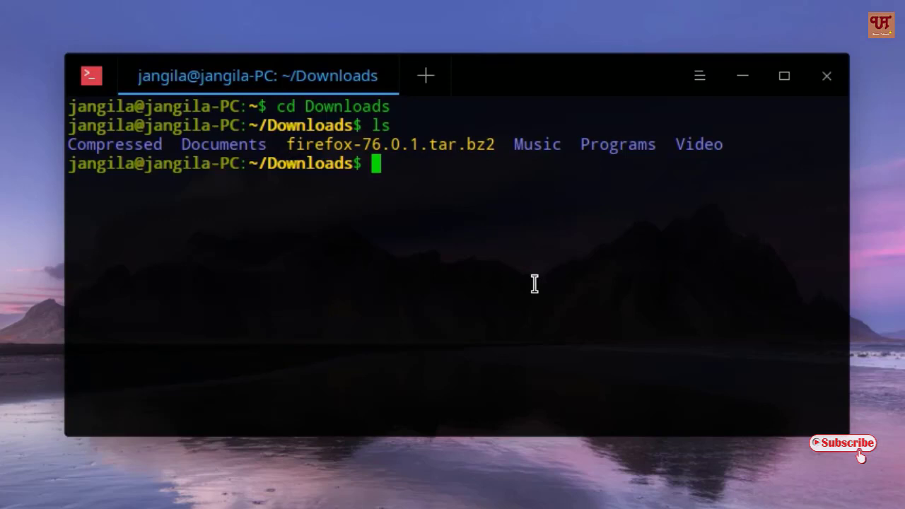
mouse_move(535, 270)
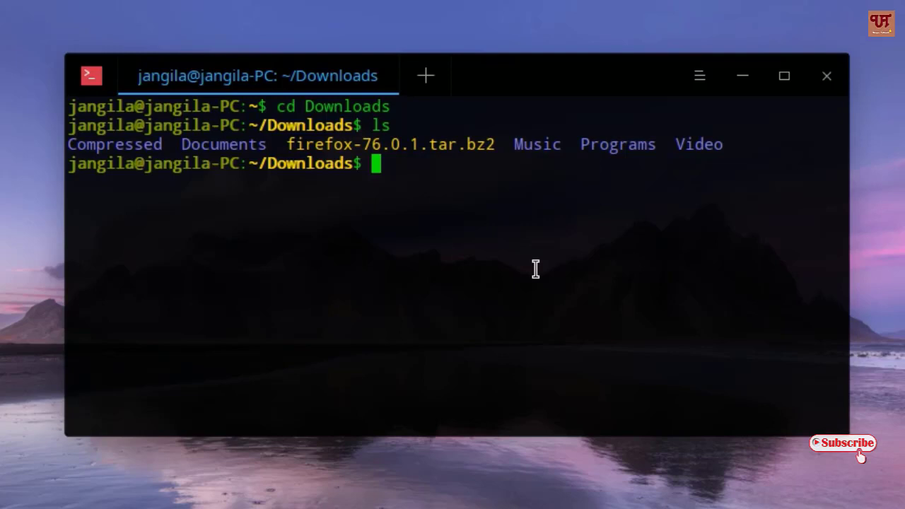
- Extract firefox-76.0.1.tar.bz2 with 'tar -xf' and open the new firefox folder
type("ta")
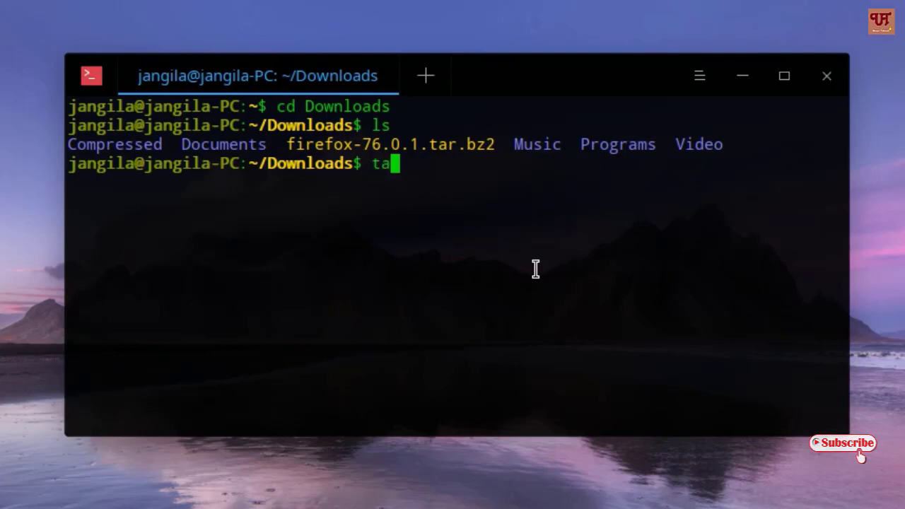
type("r -")
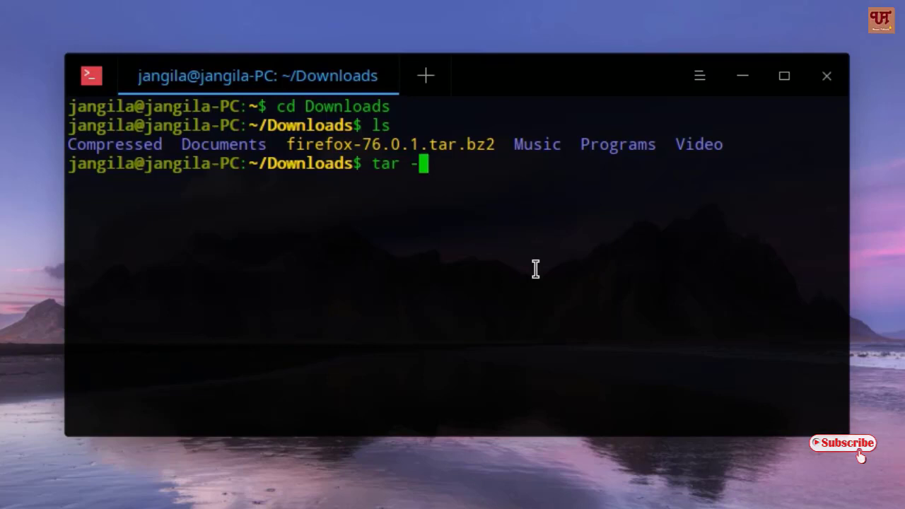
type("xf")
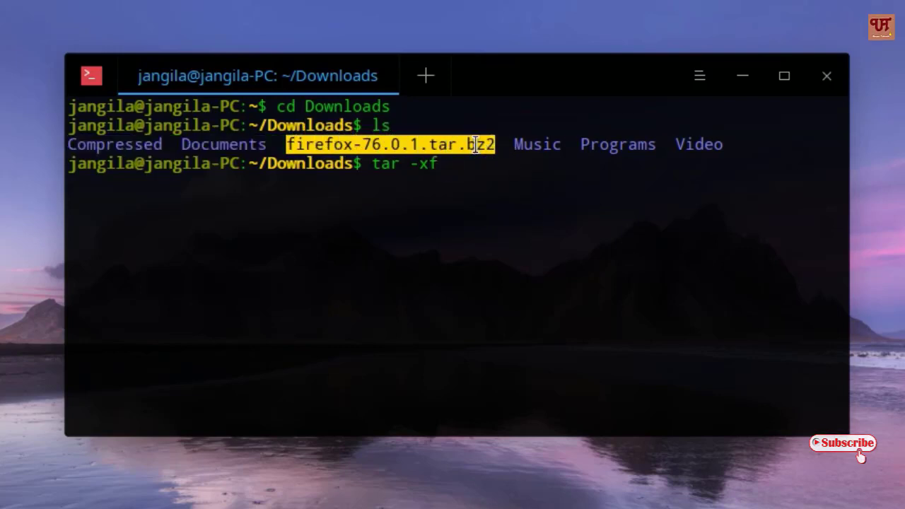
mouse_move(480, 173)
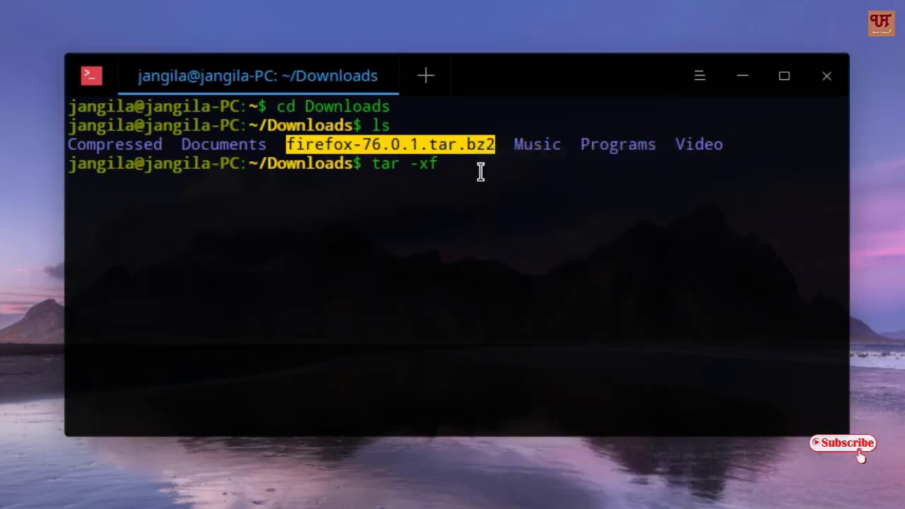
right_click(453, 170)
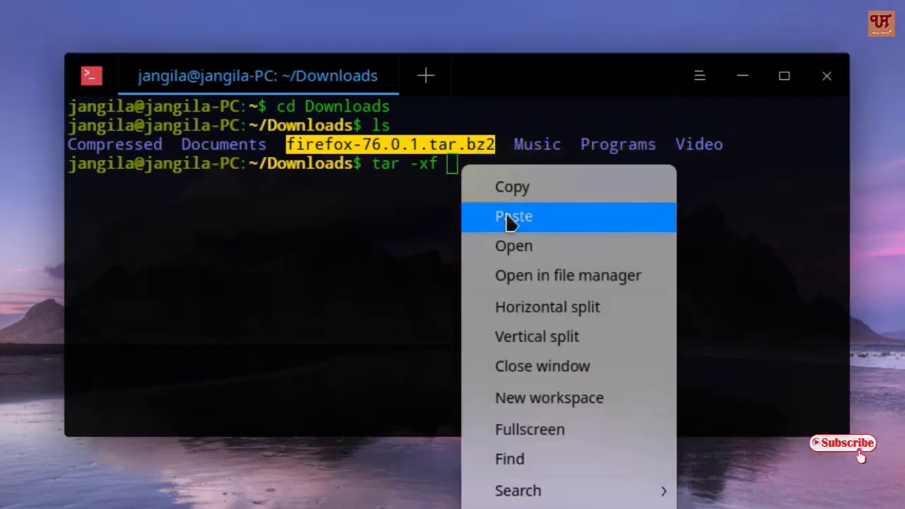
left_click(513, 216)
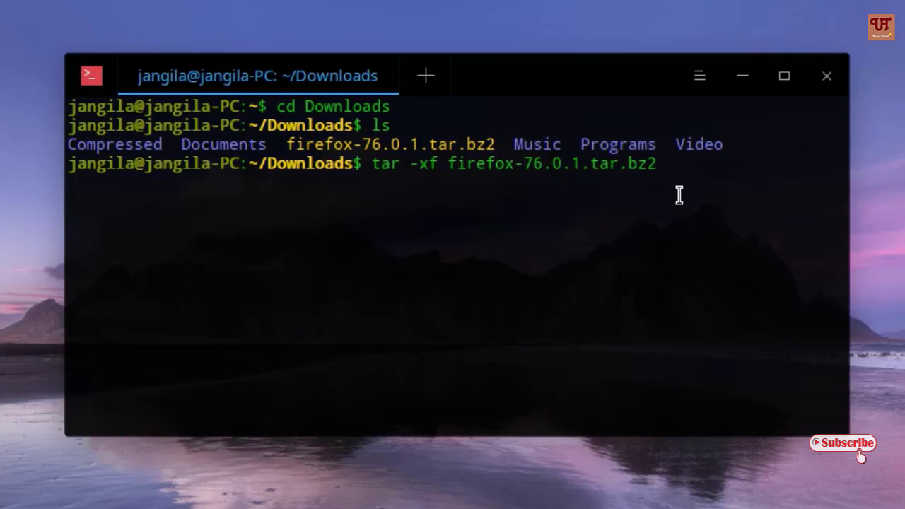
key("Return")
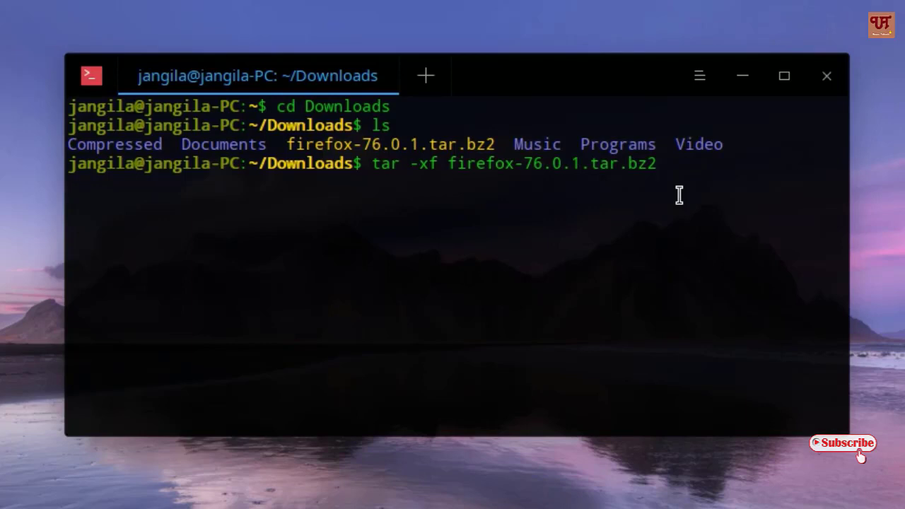
key("Return")
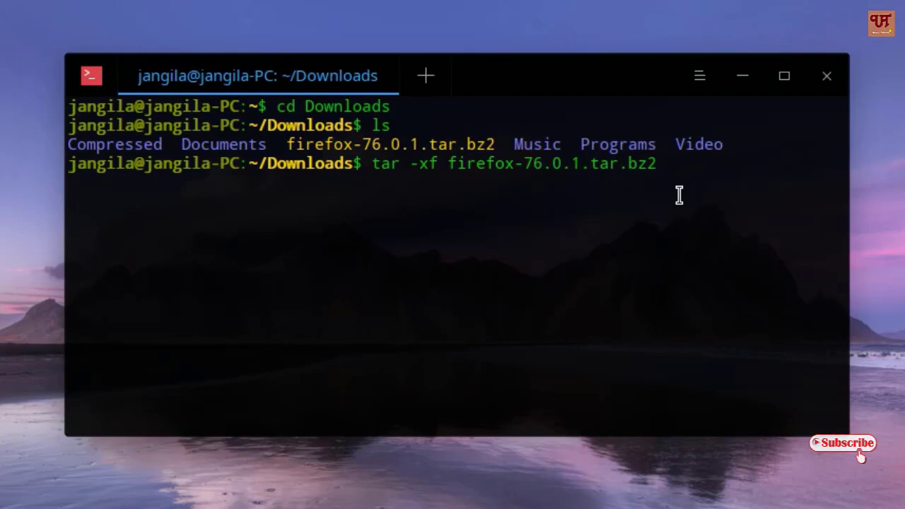
key("Return")
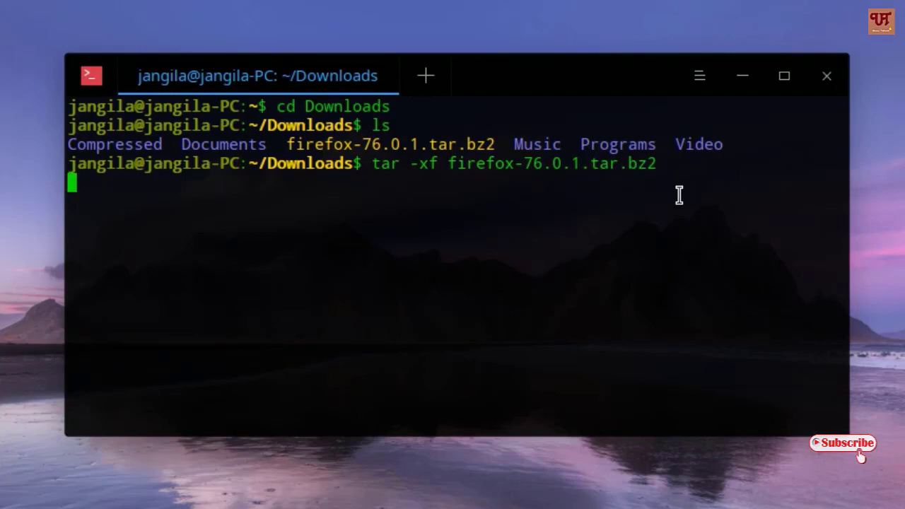
key("Return")
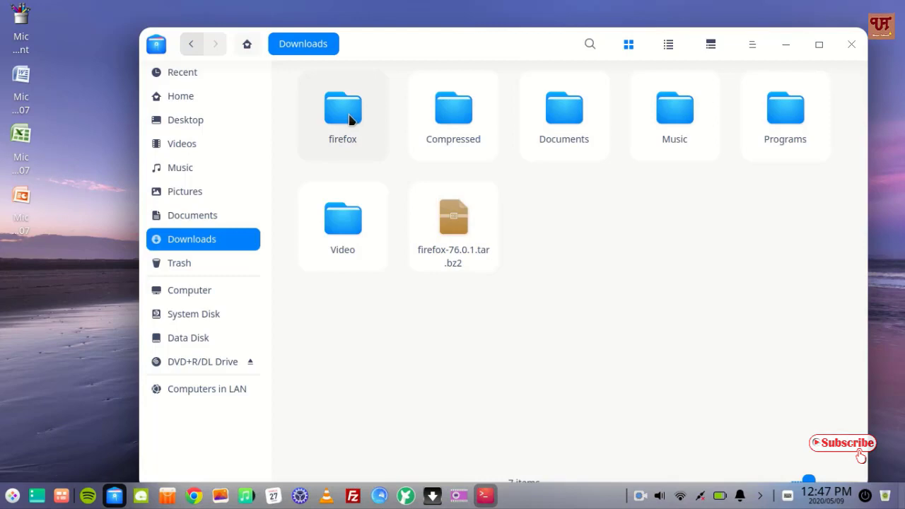
double_click(342, 109)
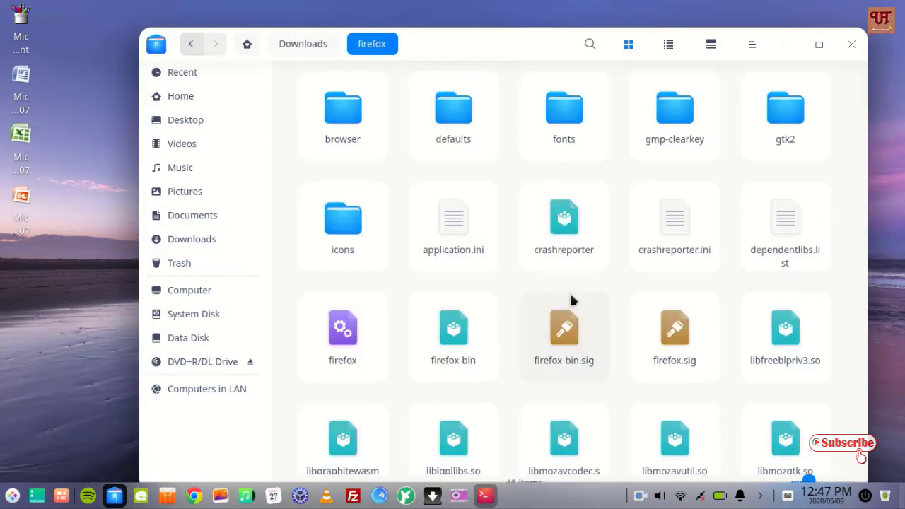
- Scroll through the firefox folder's files, then relist Downloads in the terminal
scroll("down", 3)
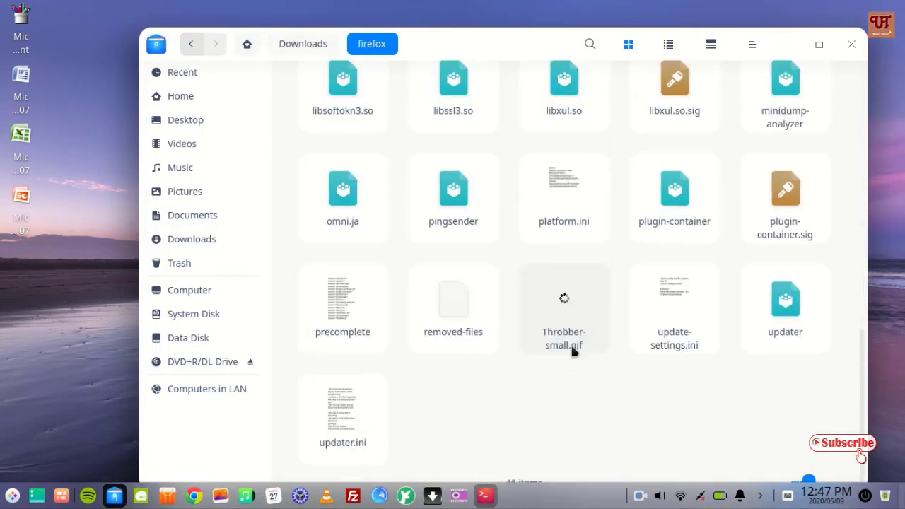
scroll("up", 3)
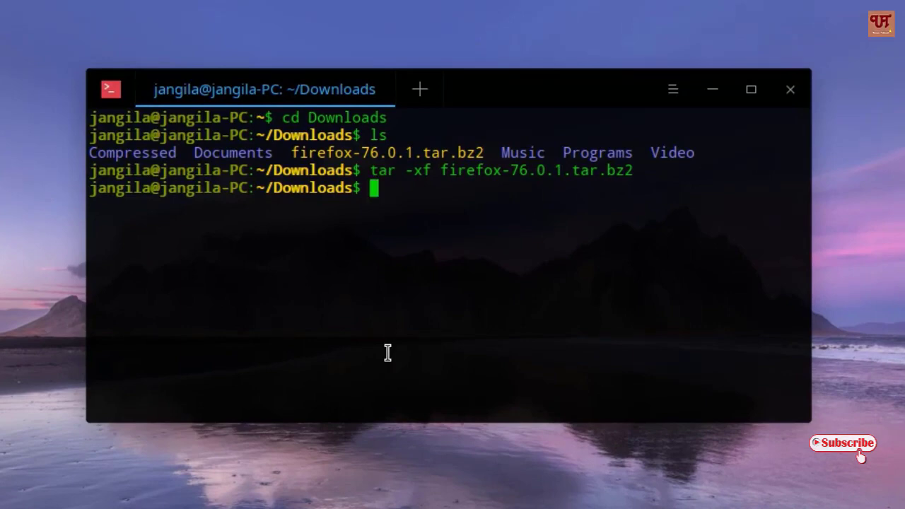
key("Return")
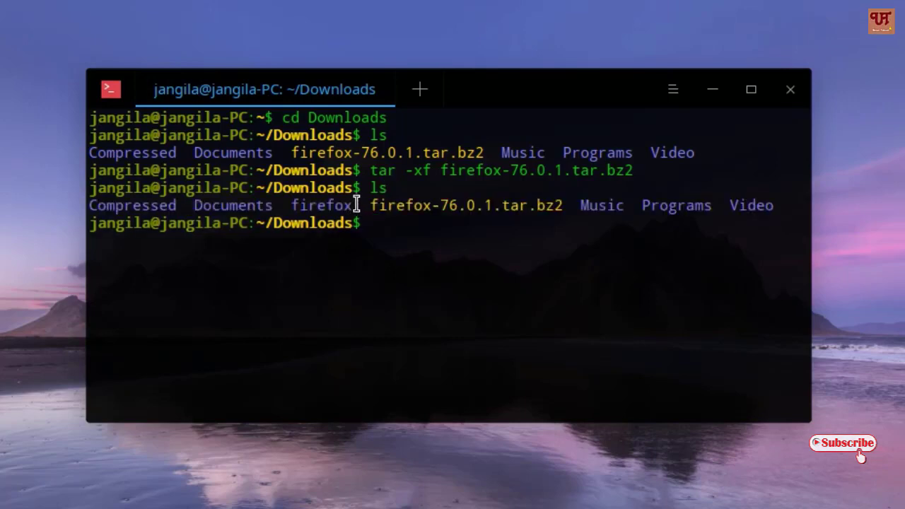
- Enter the firefox folder with 'cd firefox' and type 'ls' to list it
type("c")
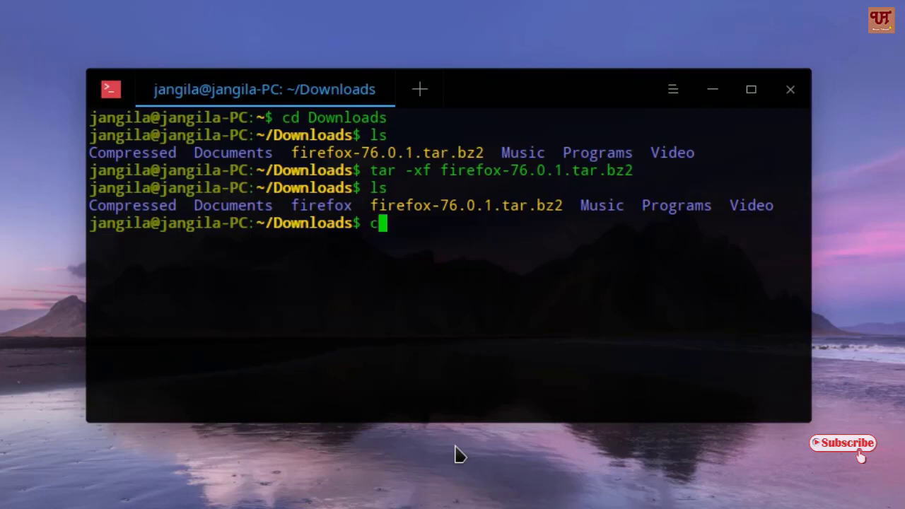
type("d")
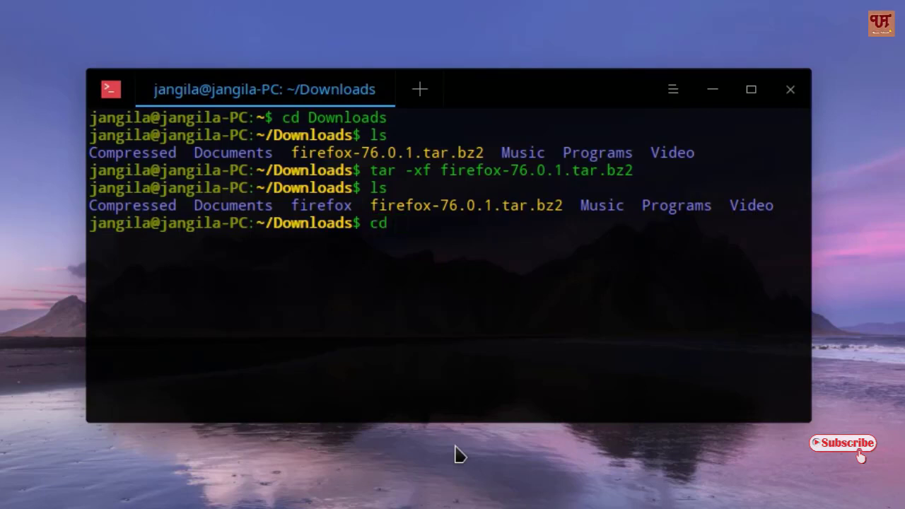
type("fire")
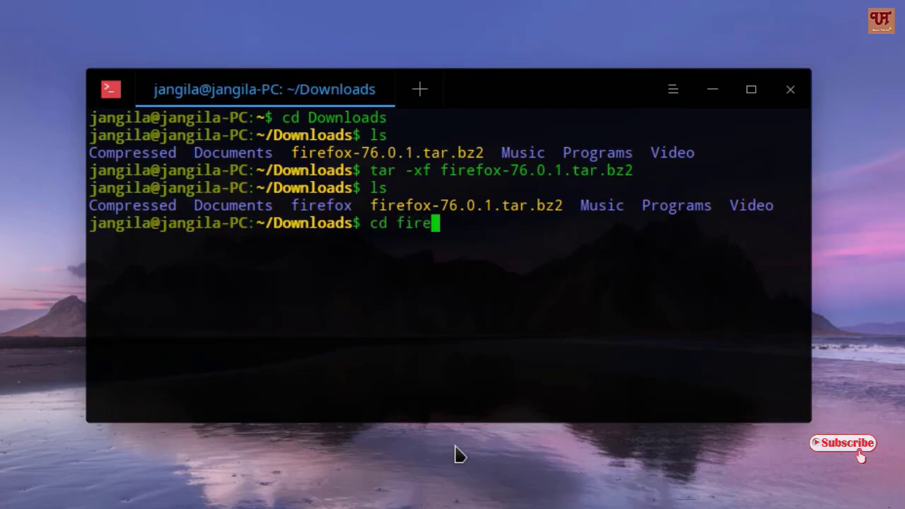
type("fox")
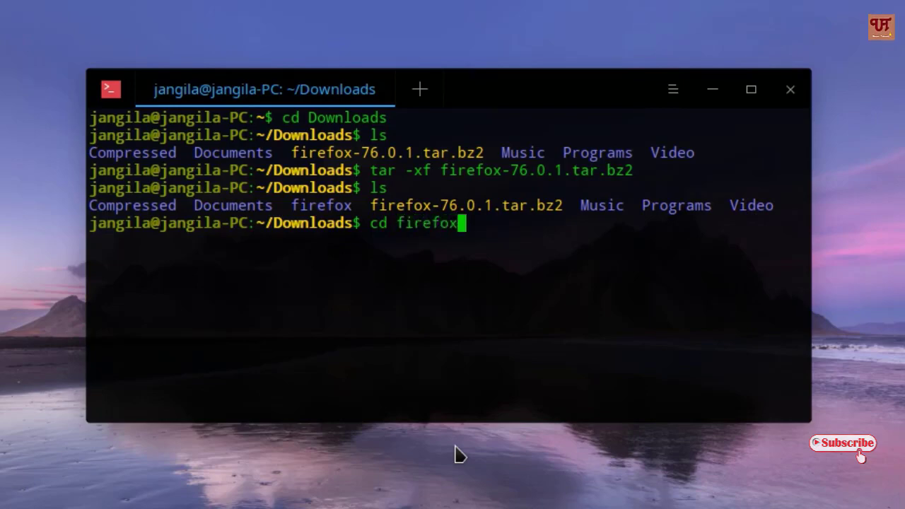
key("Return")
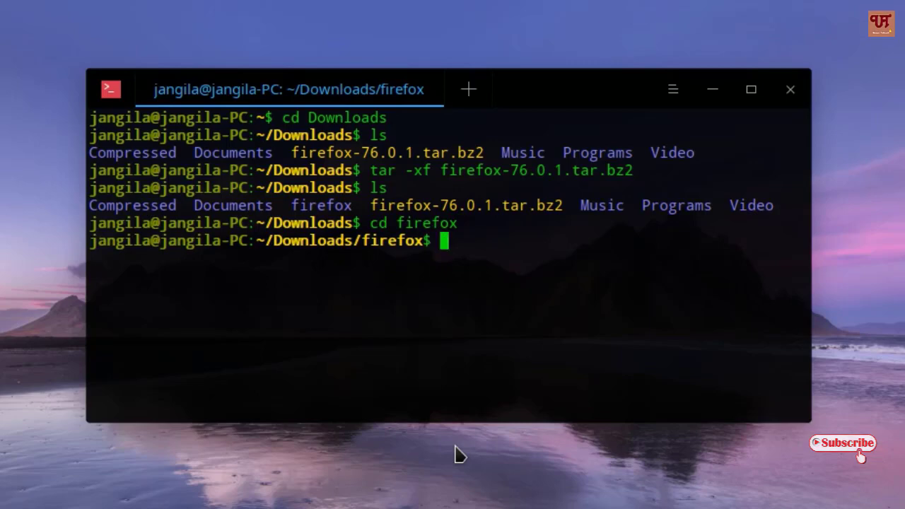
type("ls")
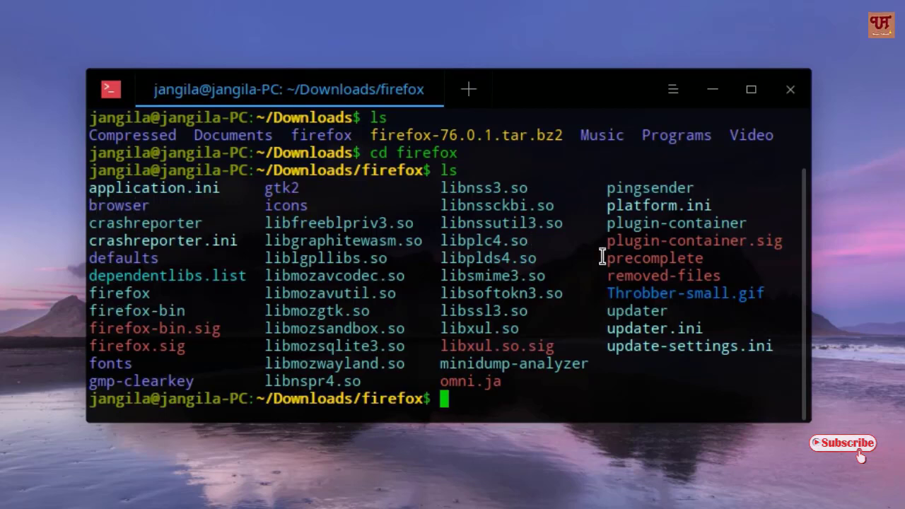
mouse_move(640, 346)
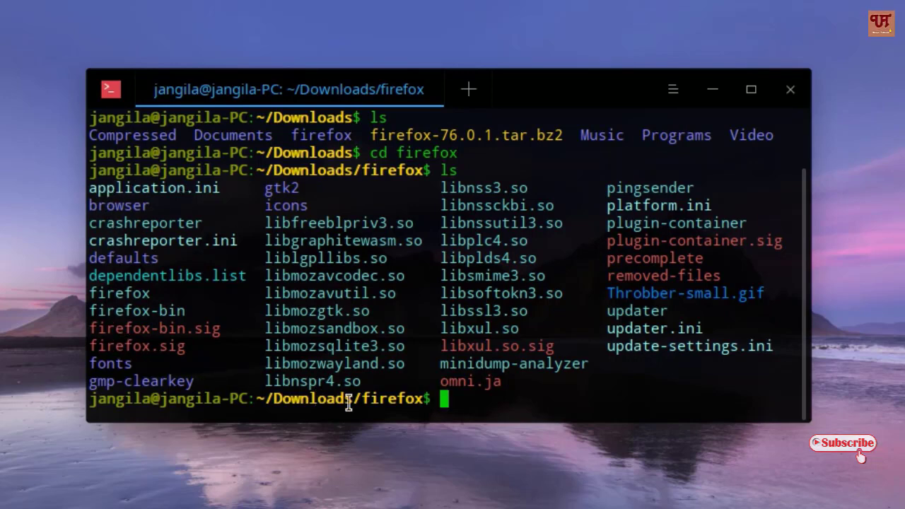
mouse_move(612, 264)
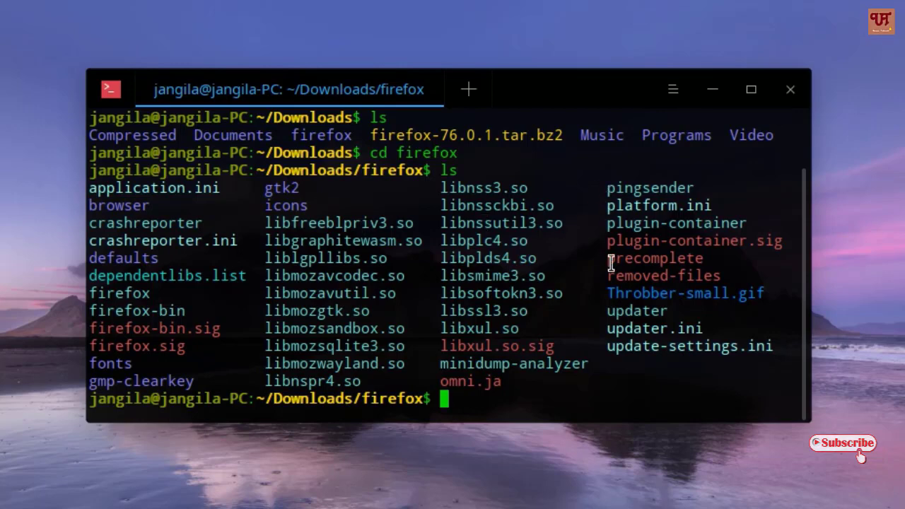
mouse_move(92, 183)
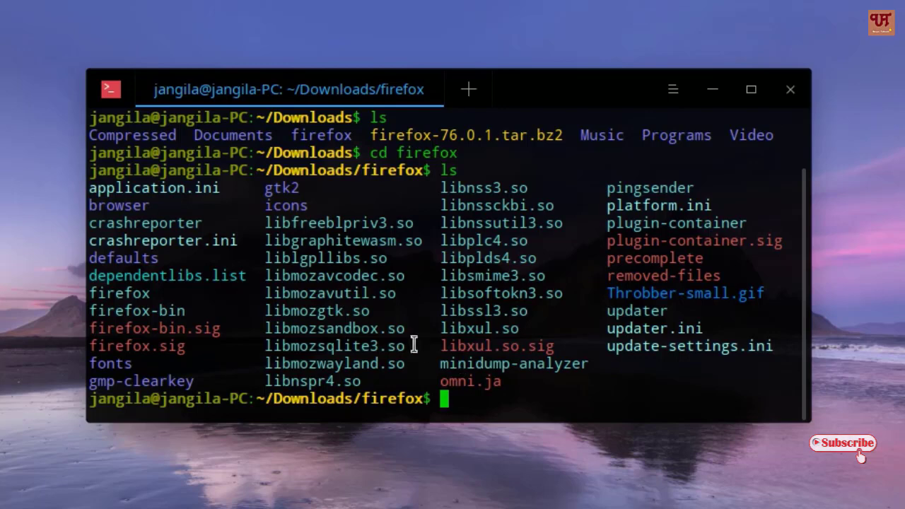
mouse_move(364, 211)
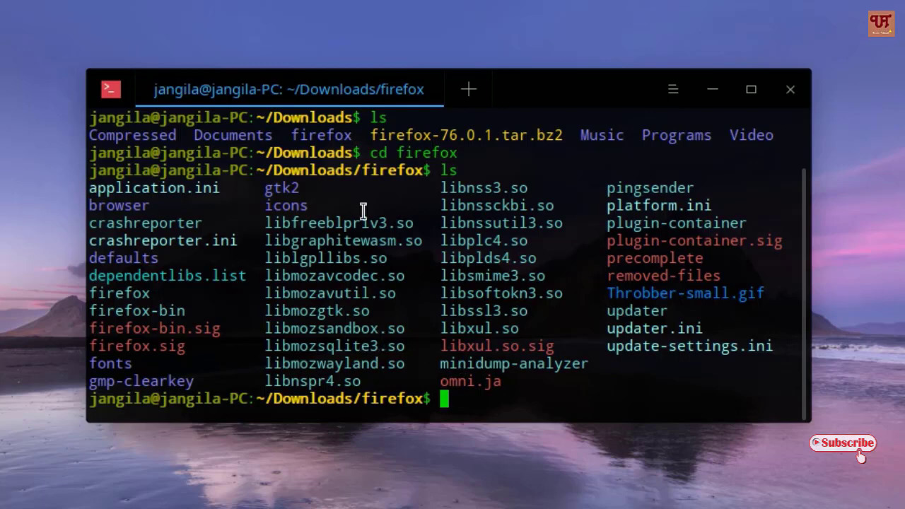
mouse_move(352, 196)
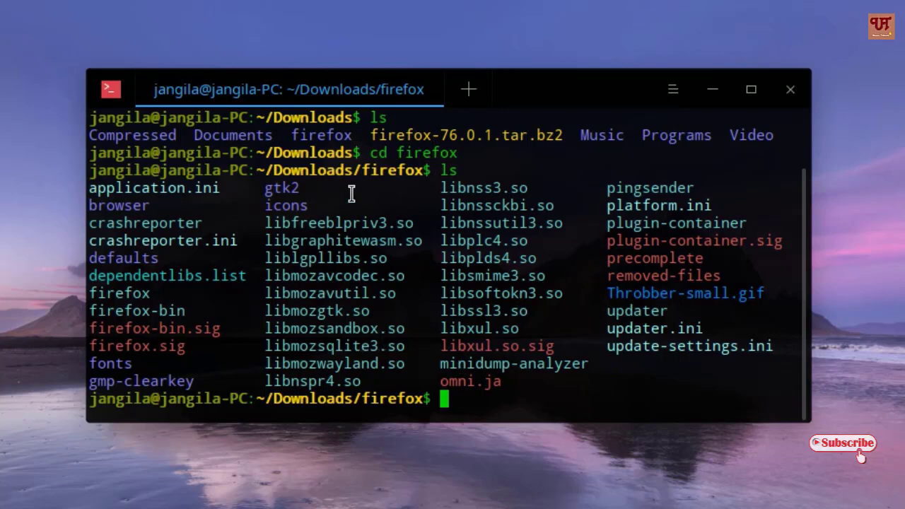
mouse_move(441, 354)
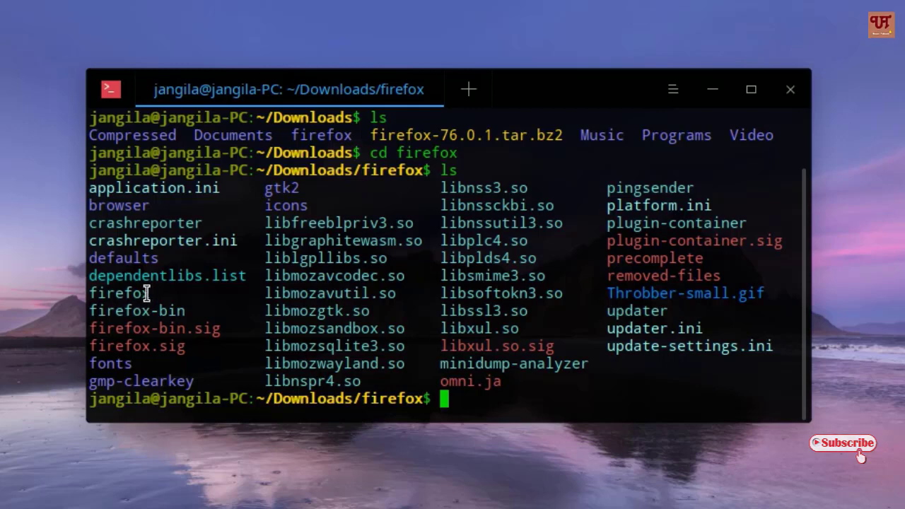
- Double-click the firefox launcher entry in the terminal listing
double_click(118, 293)
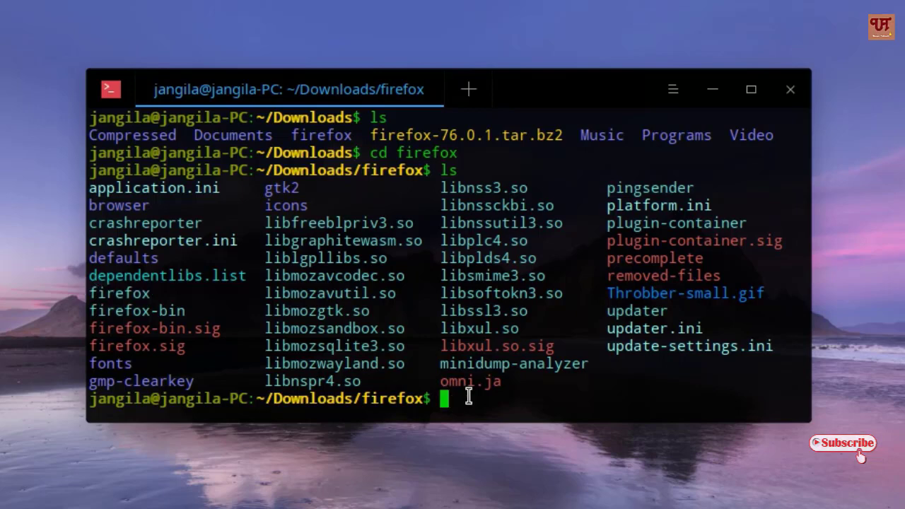
- Try launching Firefox as root with 'sudo ./firefox' and the account password
type("su")
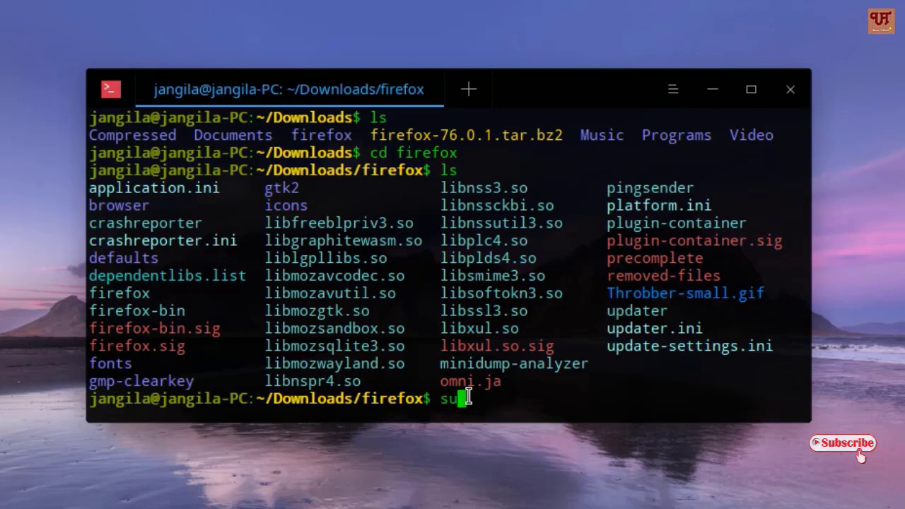
type("d")
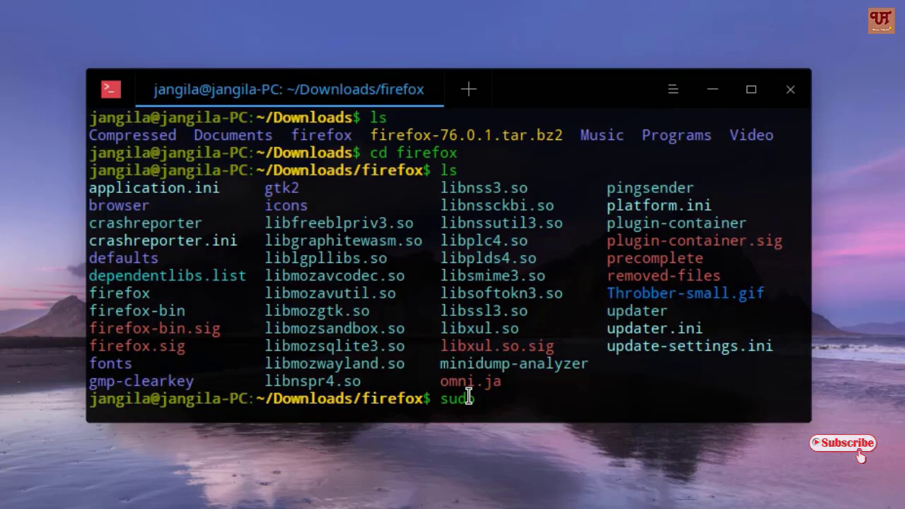
type(".")
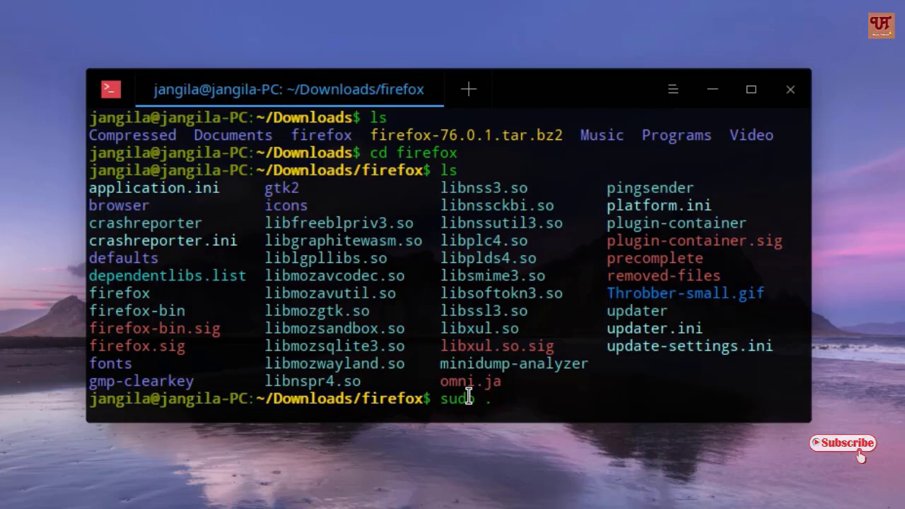
type("./")
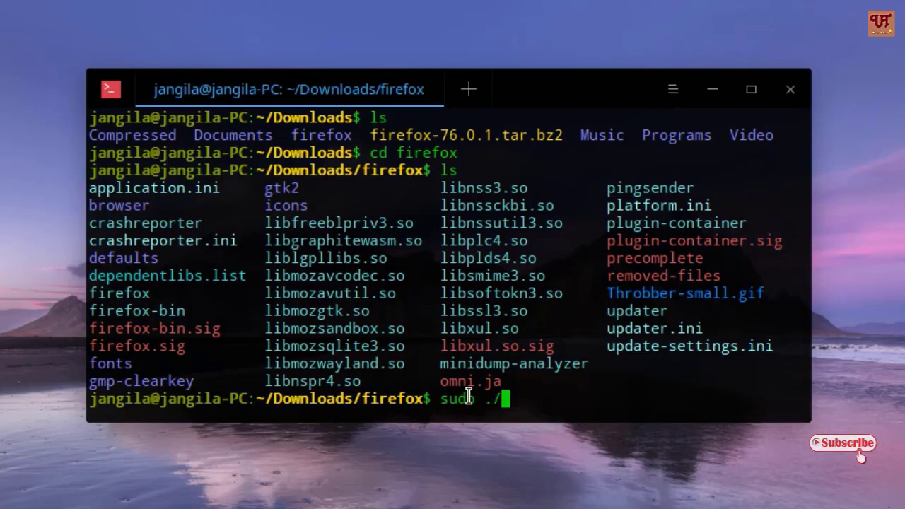
type("o")
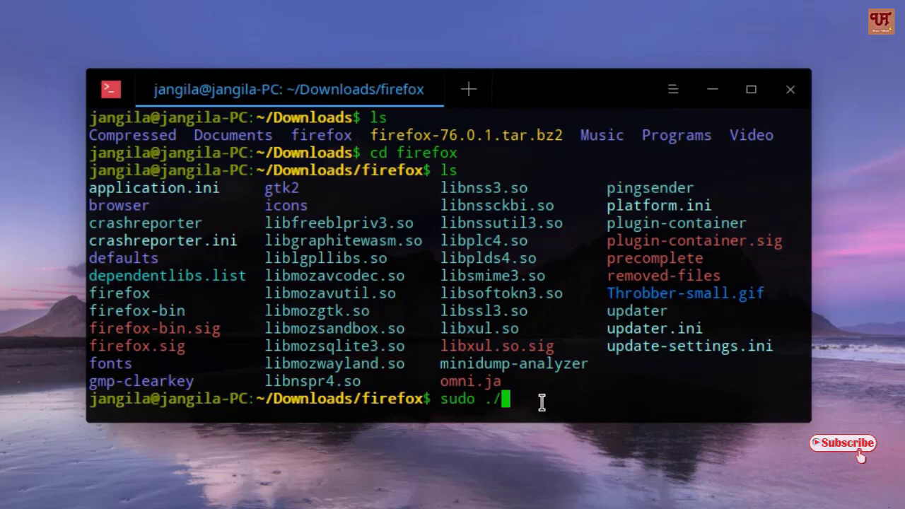
mouse_move(155, 292)
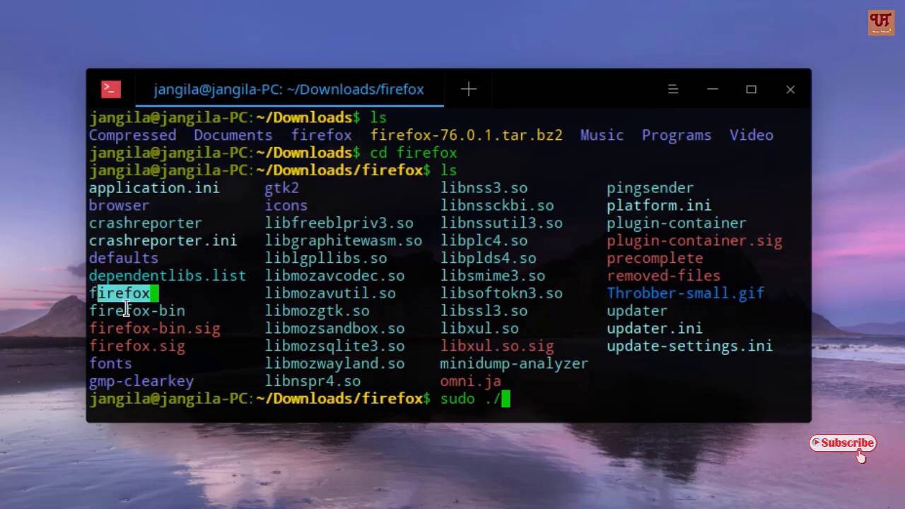
mouse_move(76, 299)
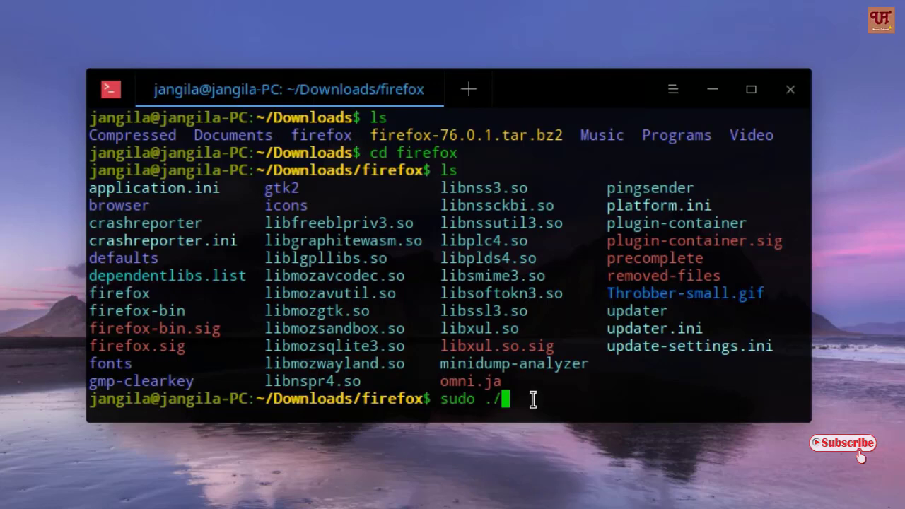
type("firefox")
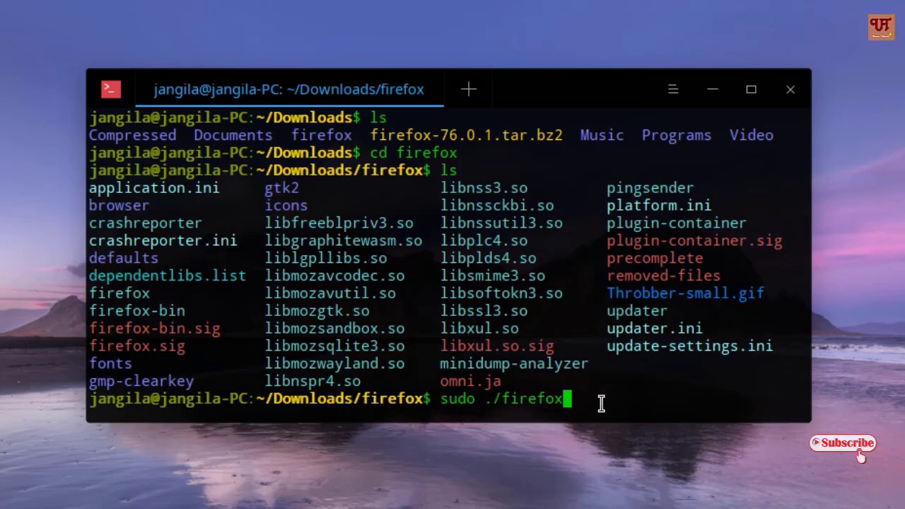
key("Return")
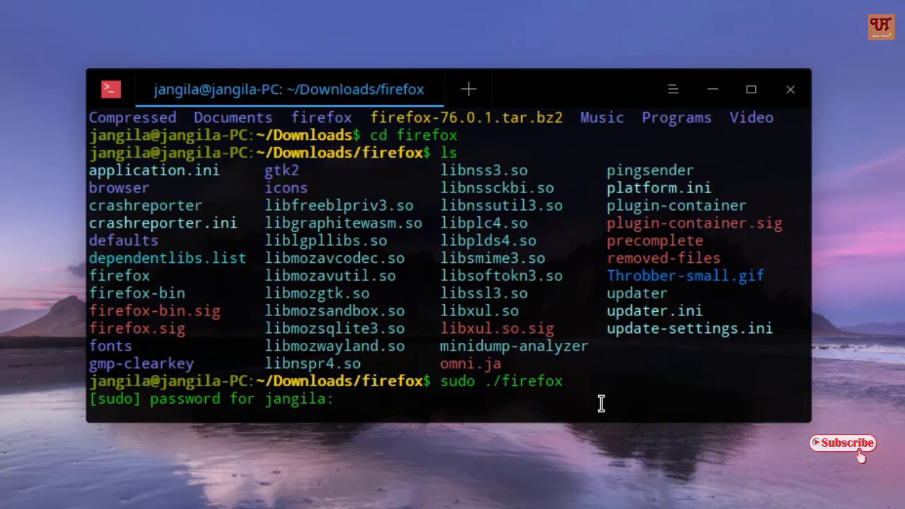
key("Return")
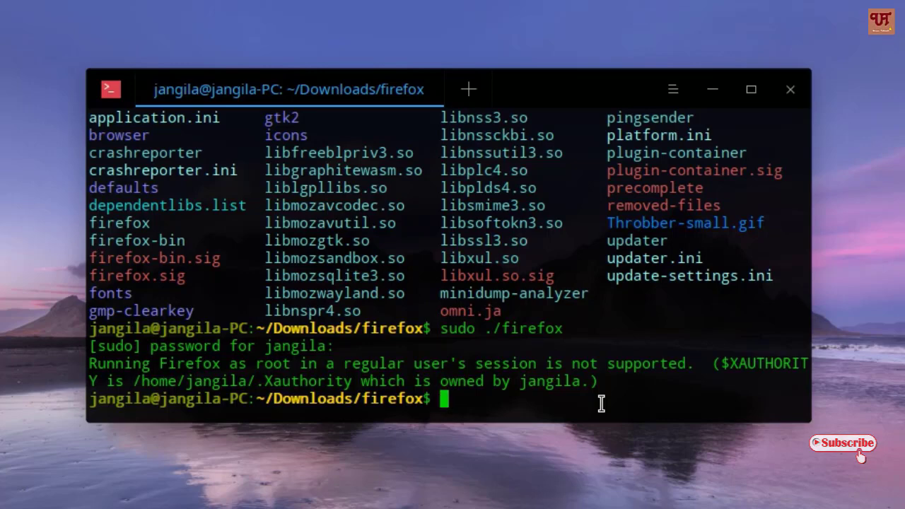
- Launch Firefox as the regular user with './firefox'
type("./f")
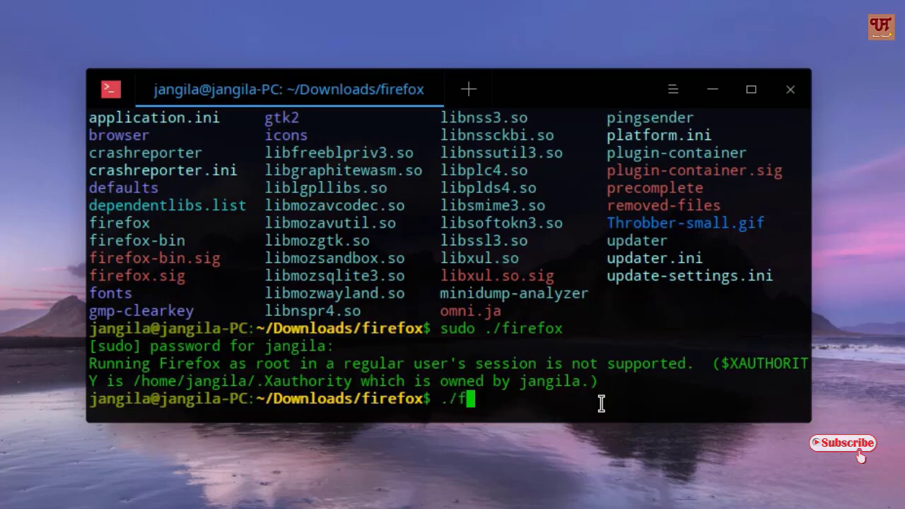
type("irefox")
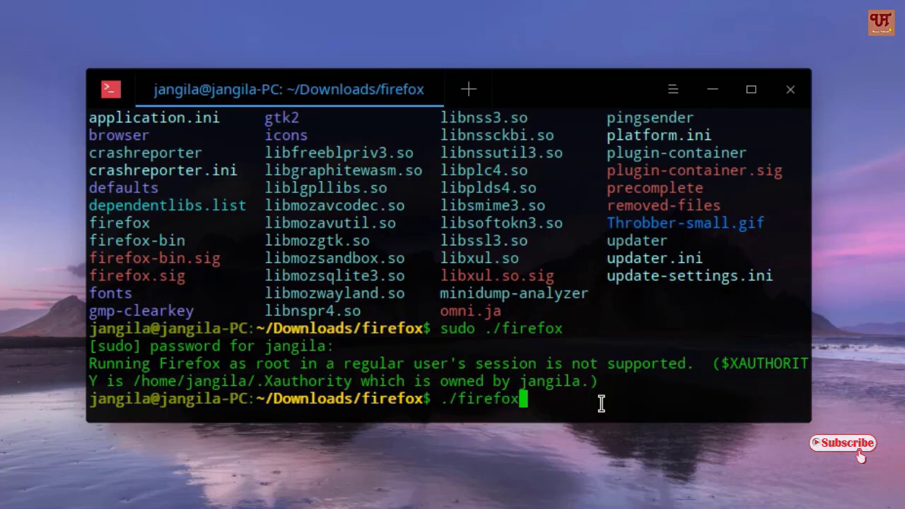
key("Return")
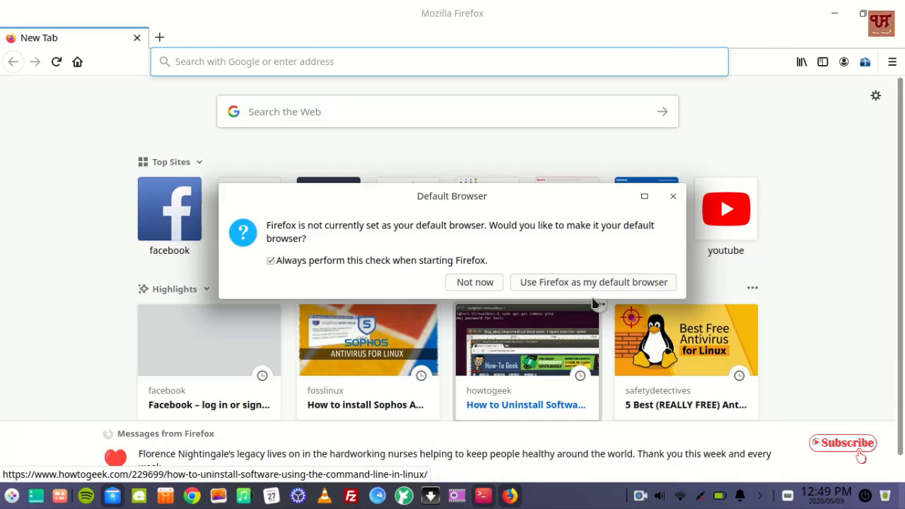
- Decline the default-browser prompt, close the launching terminal, and reopen Firefox from the dock
left_click(474, 283)
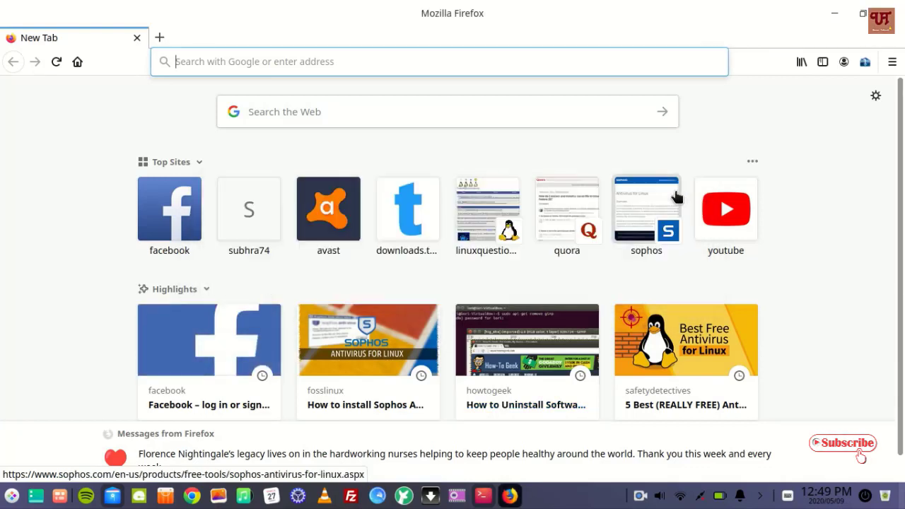
right_click(510, 497)
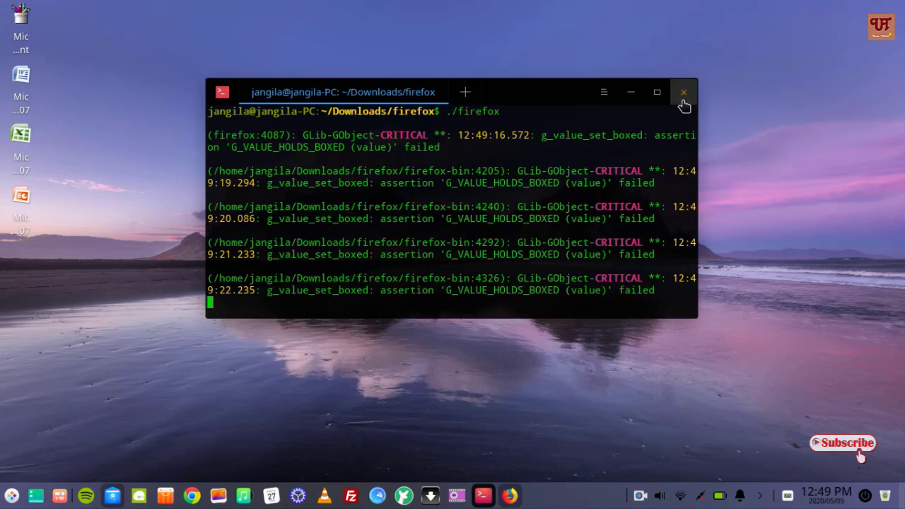
left_click(683, 92)
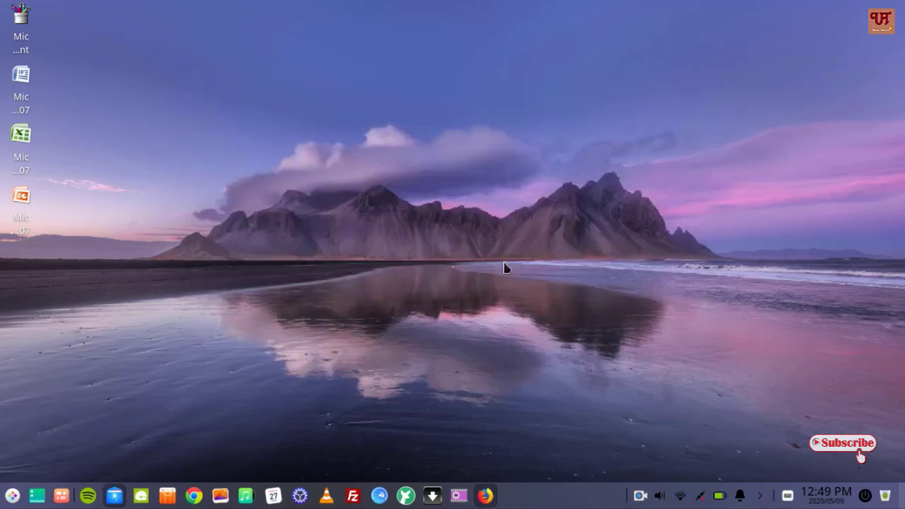
mouse_move(486, 496)
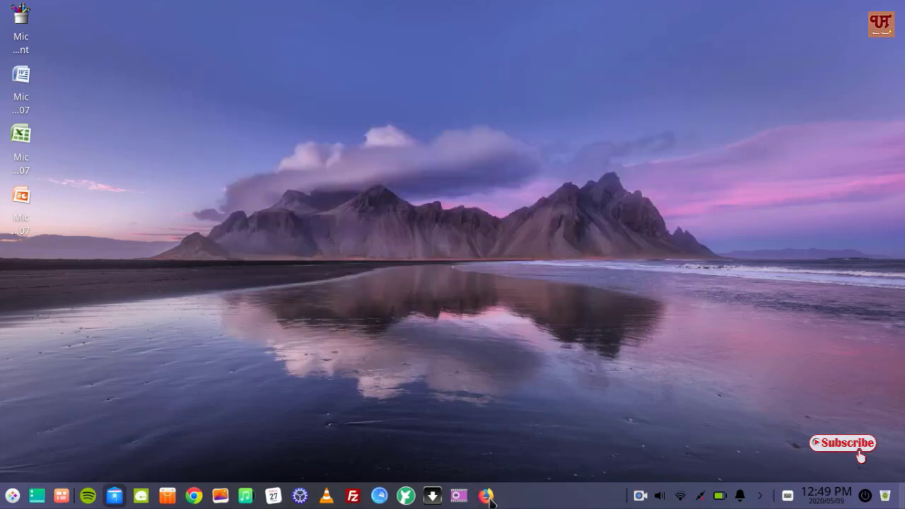
left_click(486, 495)
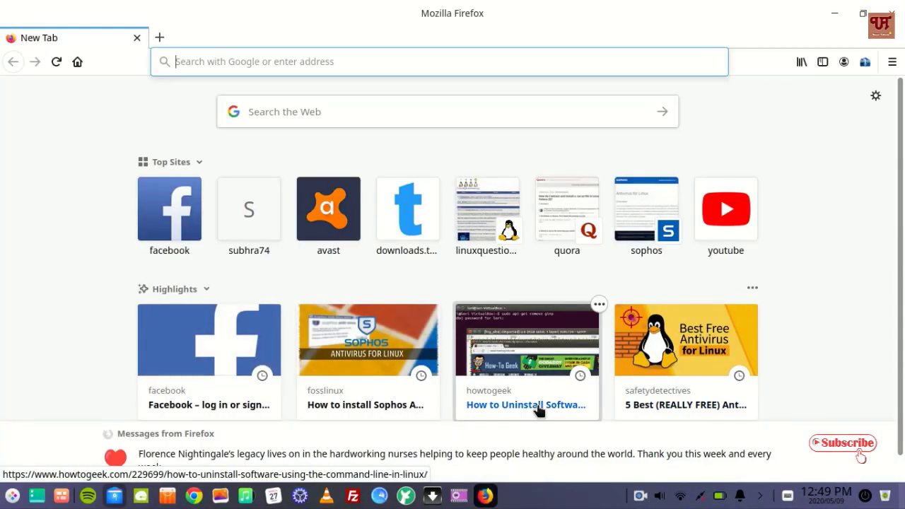
mouse_move(573, 444)
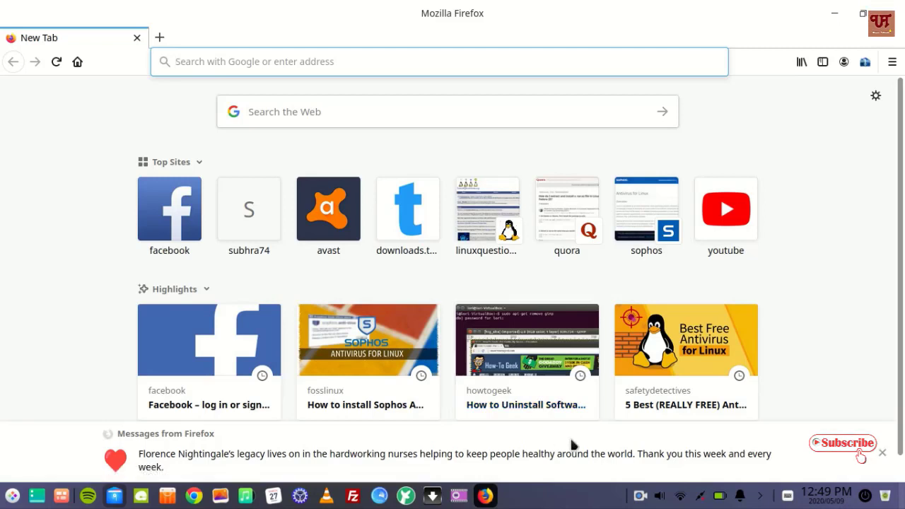
mouse_move(273, 495)
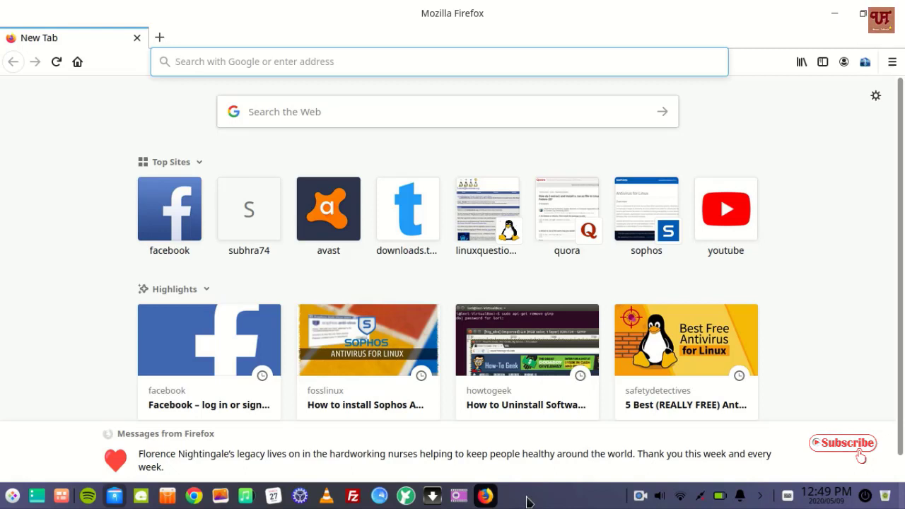
mouse_move(484, 495)
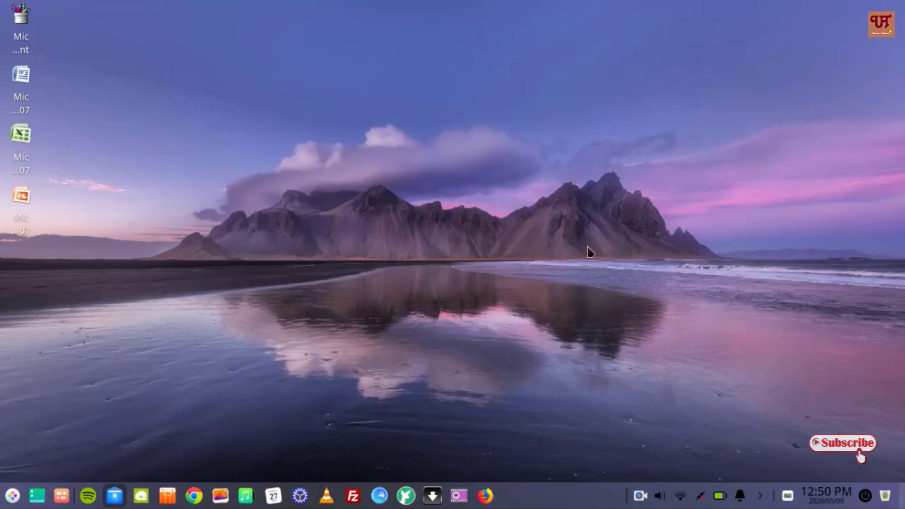
mouse_move(600, 269)
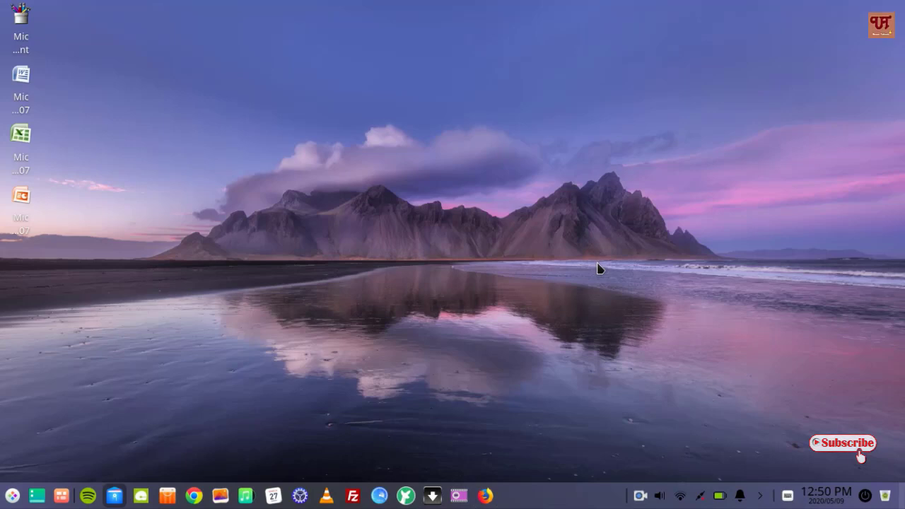